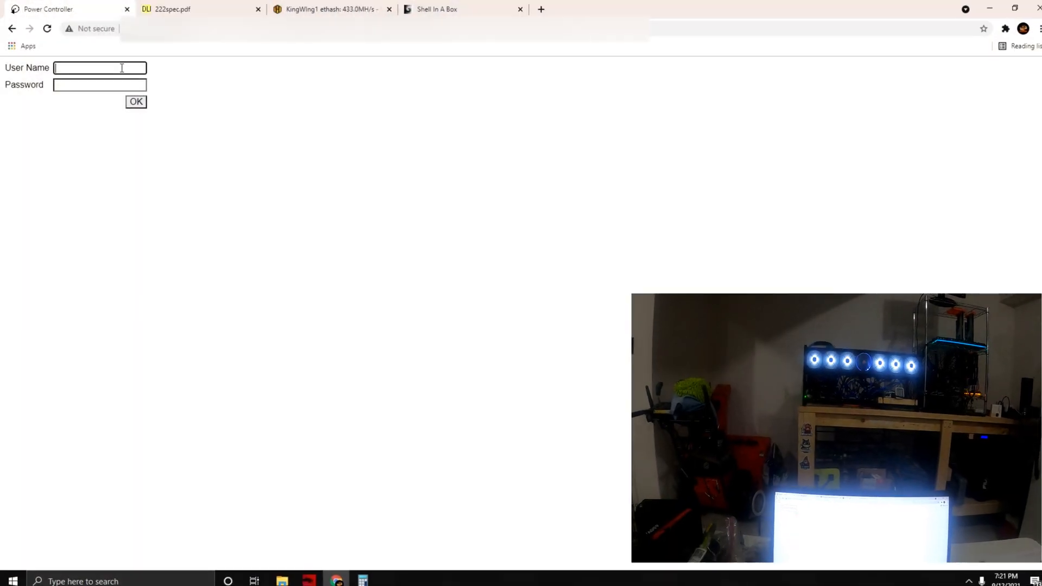
Step: Sign in to the power switch with user name 'Cavem' and its password
{"action": "type", "text": "cave"}
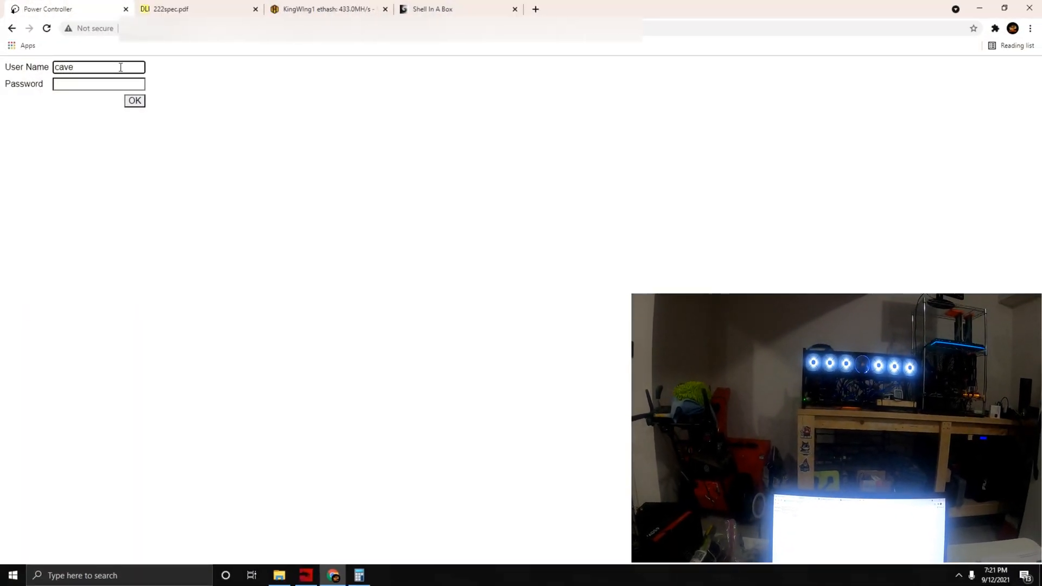
{"action": "type", "text": "Cavem"}
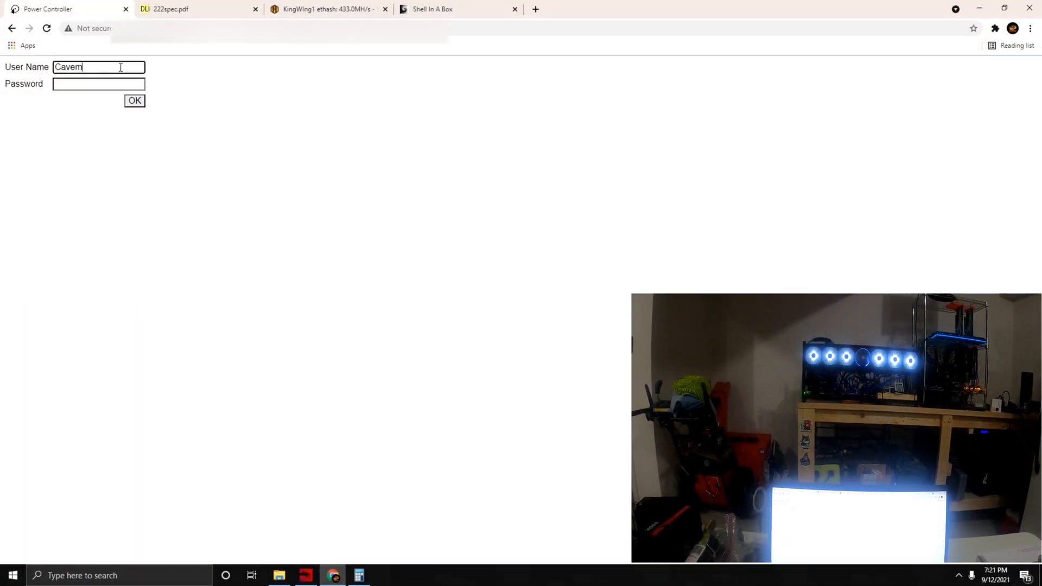
{"action": "left_click", "coordinate": [99, 84]}
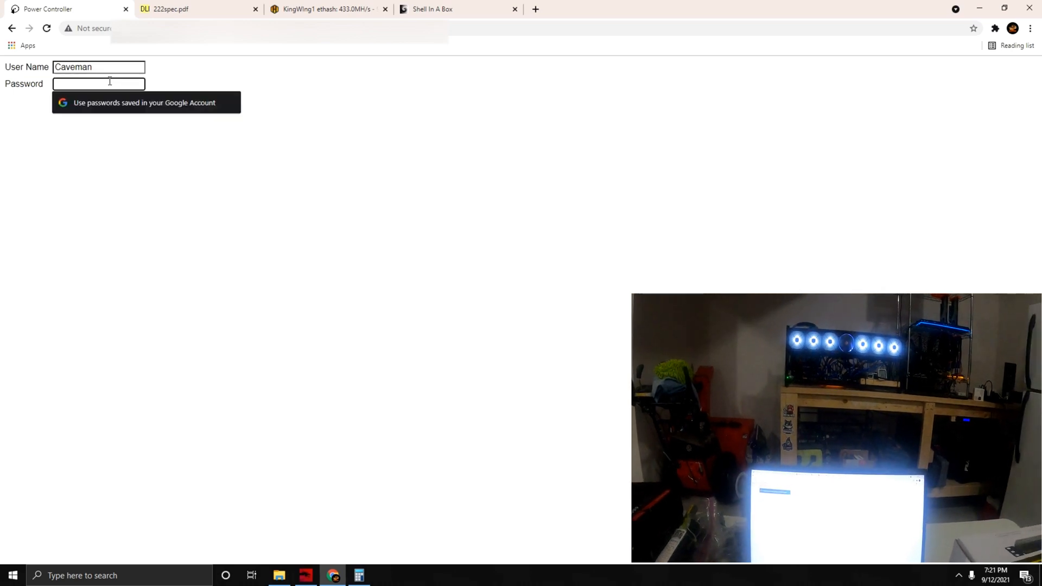
{"action": "type", "text": "password"}
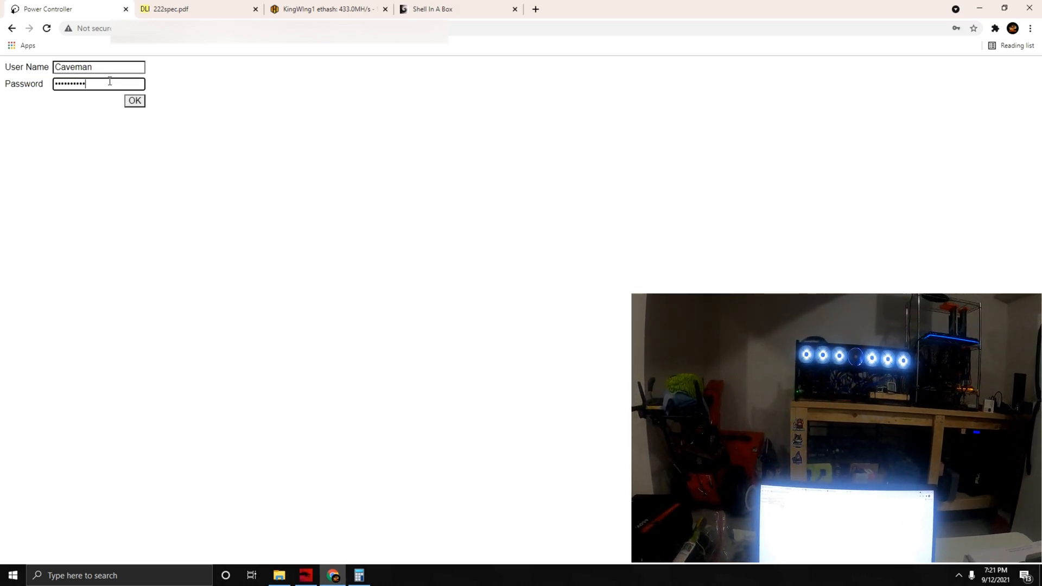
{"action": "left_click", "coordinate": [134, 101]}
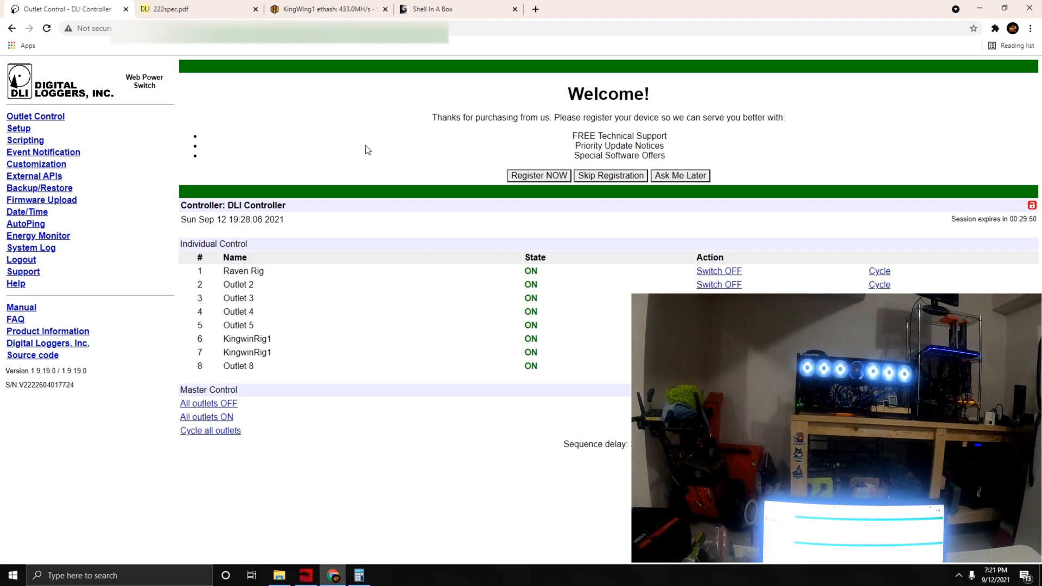
{"action": "mouse_move", "coordinate": [369, 297]}
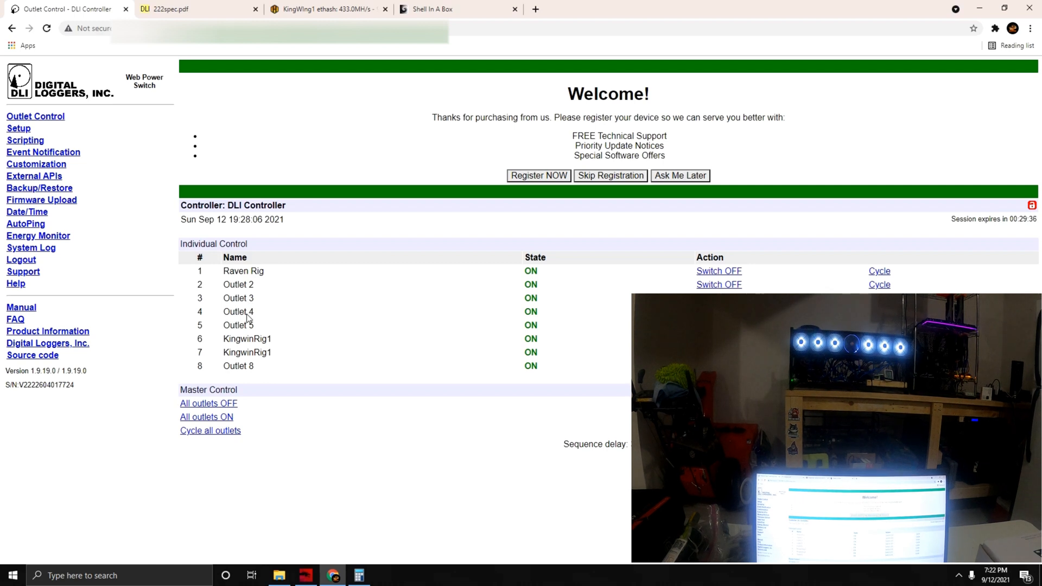
{"action": "mouse_move", "coordinate": [597, 334]}
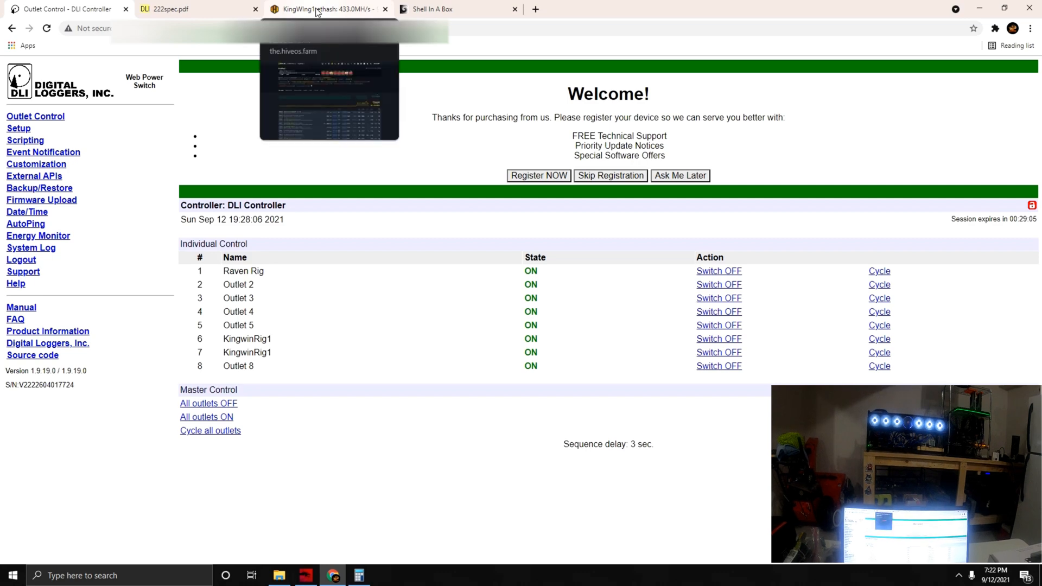
Step: Check the Hive OS workers list where KingWing1 shows no hashrate, then return to the outlet page
{"action": "left_click", "coordinate": [317, 9]}
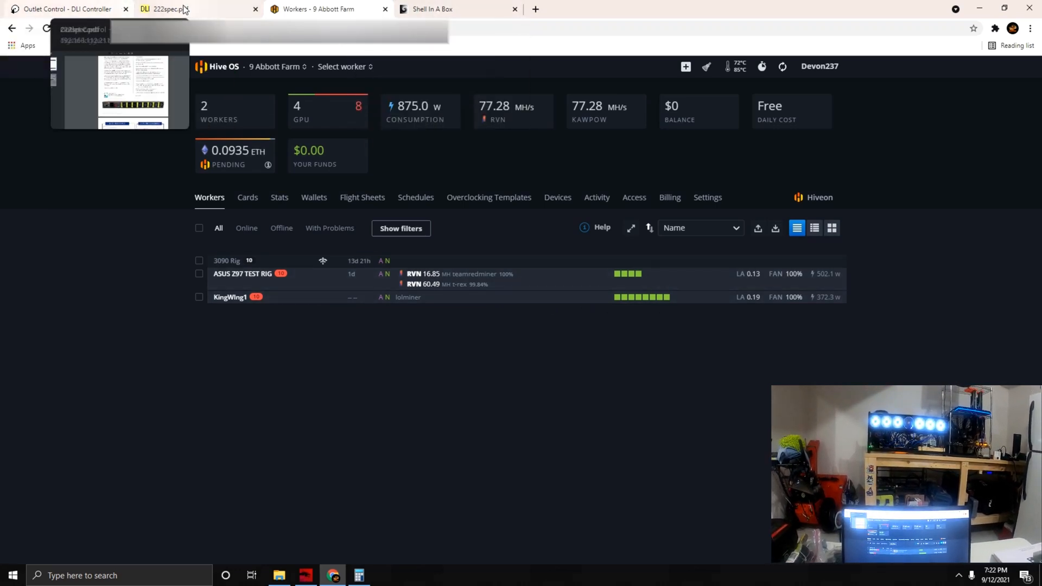
{"action": "left_click", "coordinate": [65, 9]}
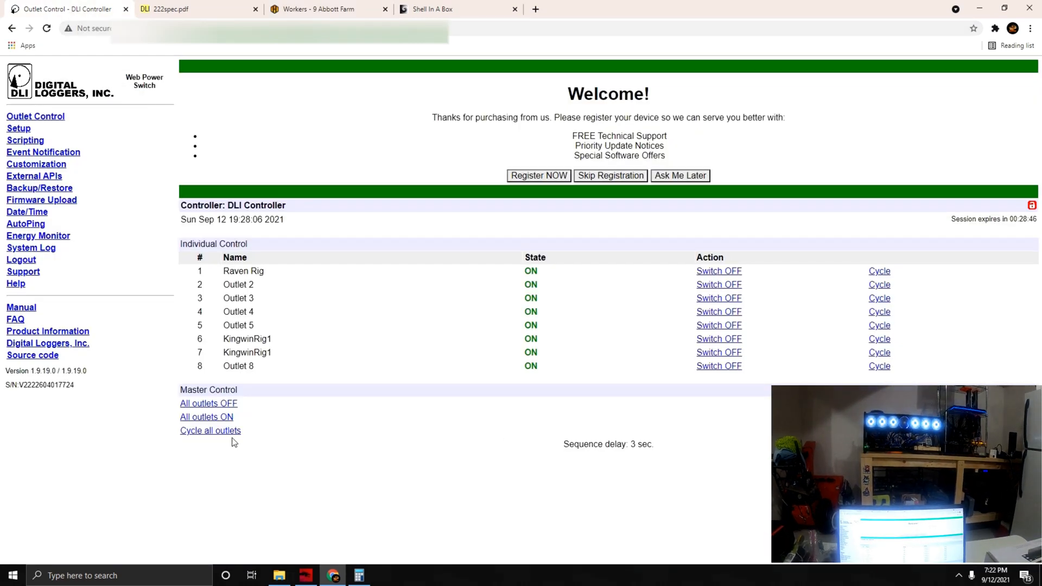
{"action": "mouse_move", "coordinate": [225, 438]}
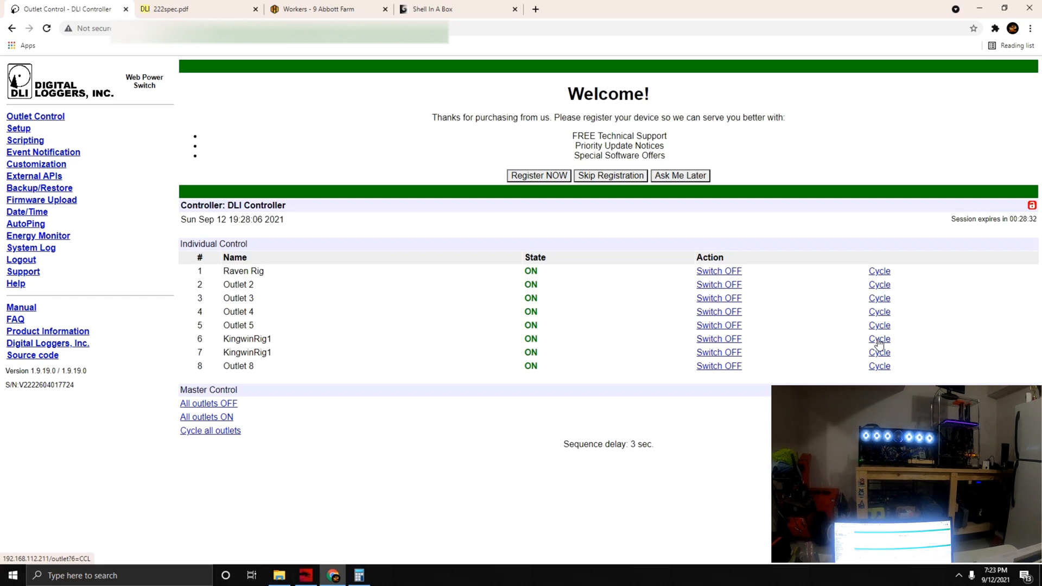
{"action": "mouse_move", "coordinate": [881, 372]}
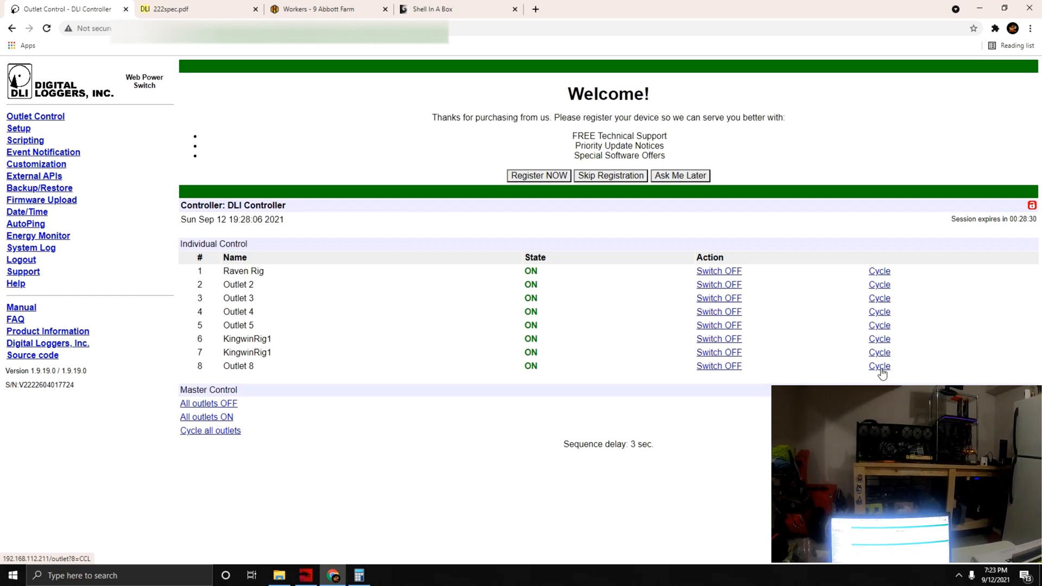
Step: Cycle outlet 7 (KingwinRig1) so it turns off and back on
{"action": "left_click", "coordinate": [719, 352]}
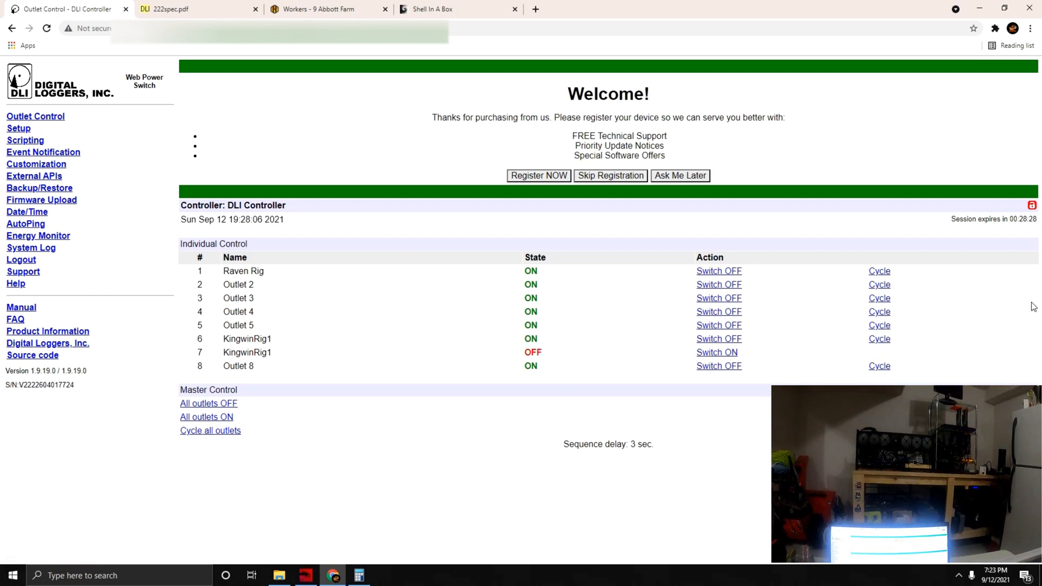
{"action": "left_click", "coordinate": [716, 352]}
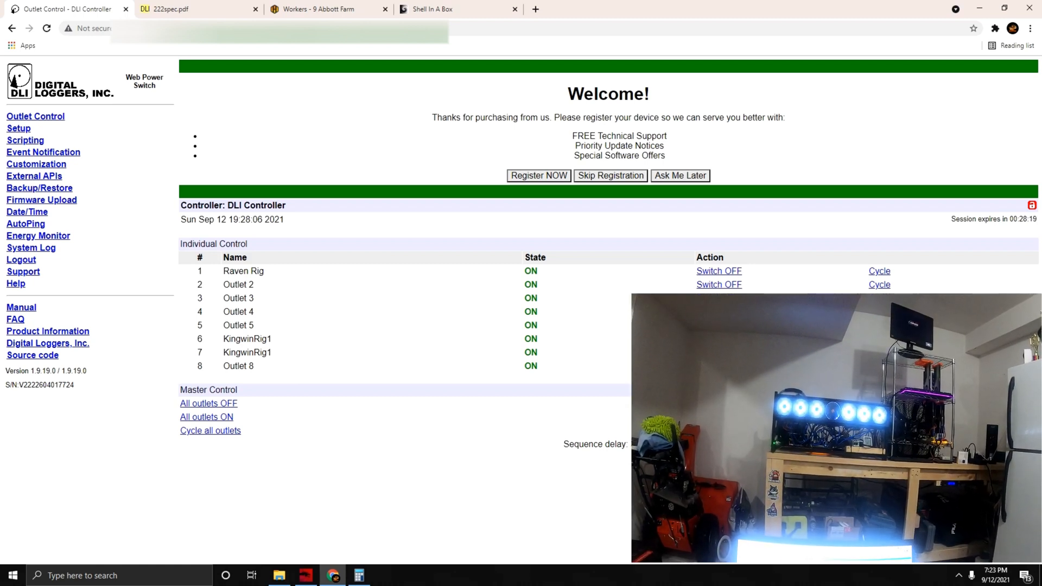
{"action": "mouse_move", "coordinate": [415, 226]}
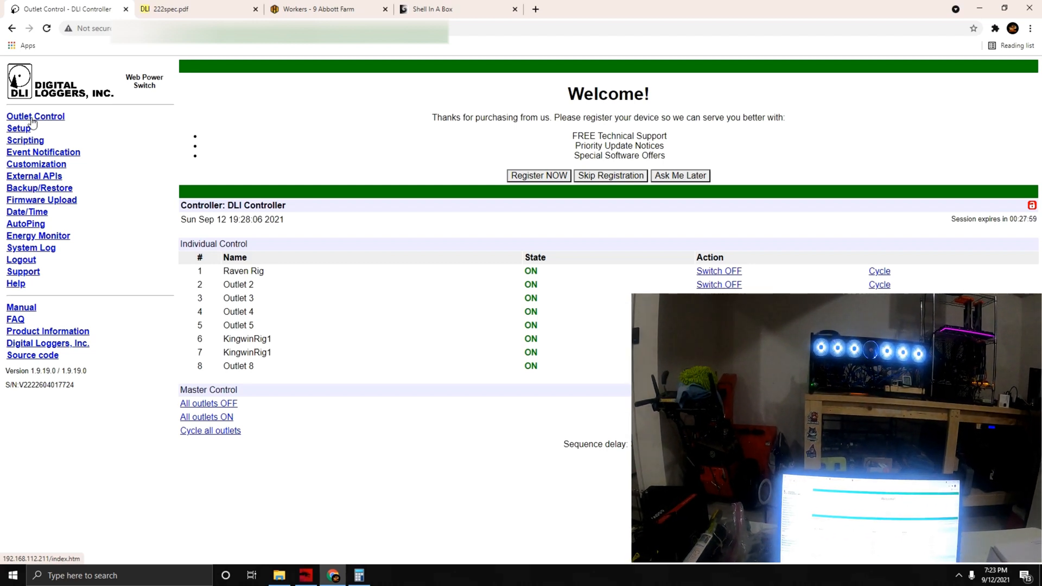
Step: Review the Setup page's Unit Names, Delay and Power Loss Recovery Mode settings
{"action": "left_click", "coordinate": [16, 128]}
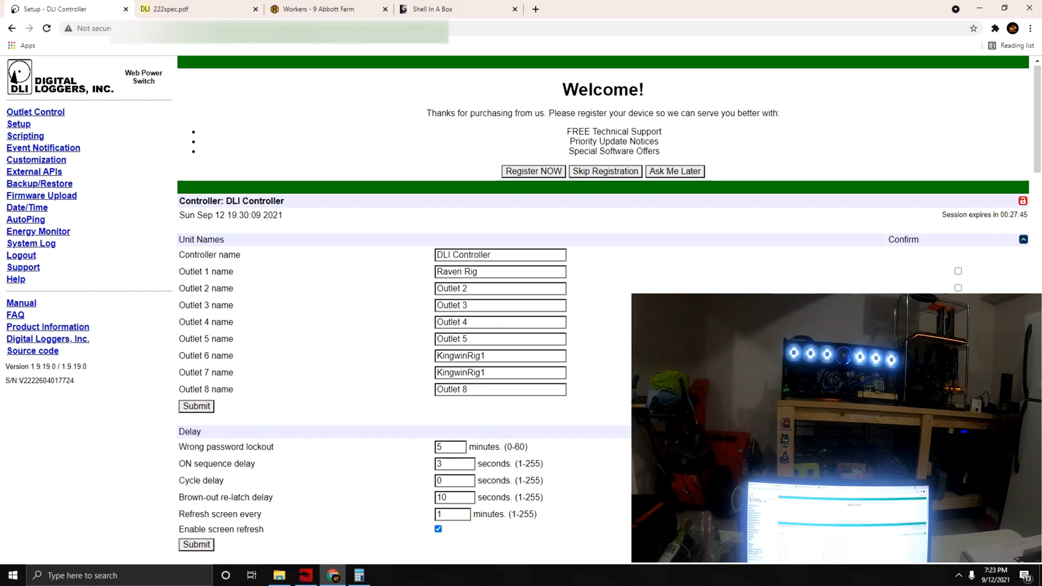
{"action": "scroll", "scroll_direction": "down", "scroll_amount": 3}
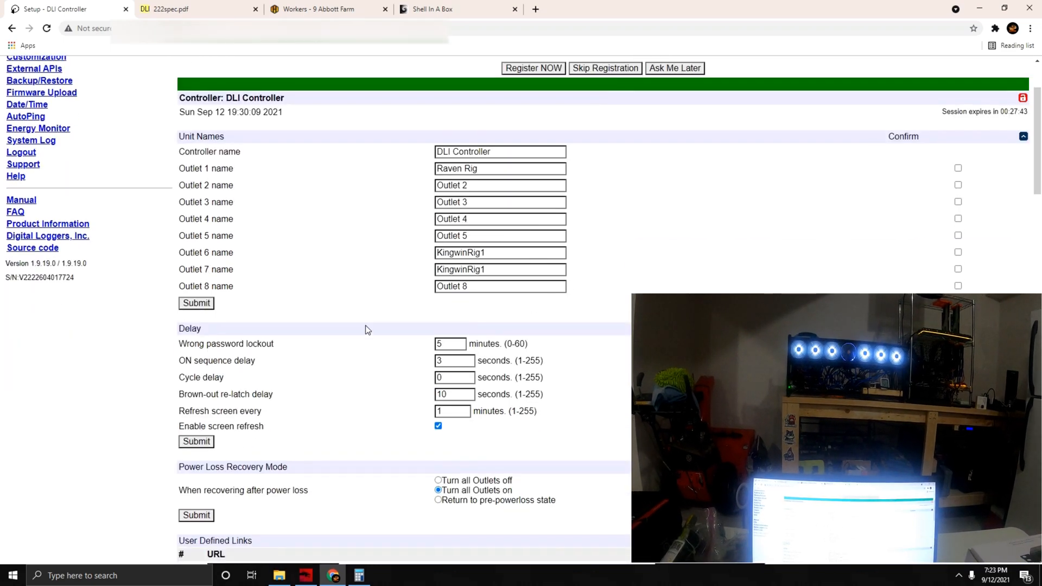
{"action": "scroll", "scroll_direction": "down", "scroll_amount": 3}
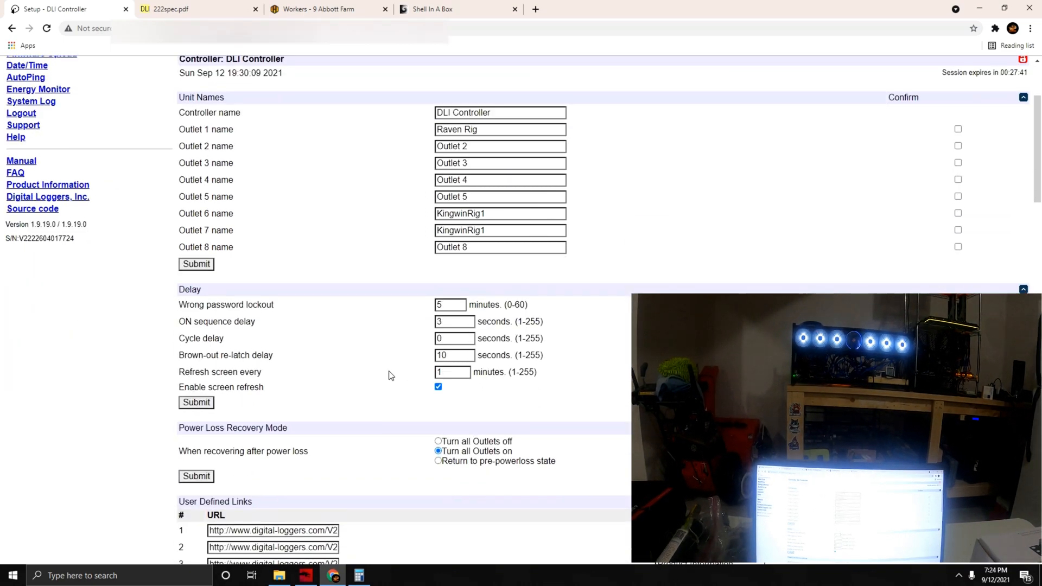
{"action": "mouse_move", "coordinate": [311, 323]}
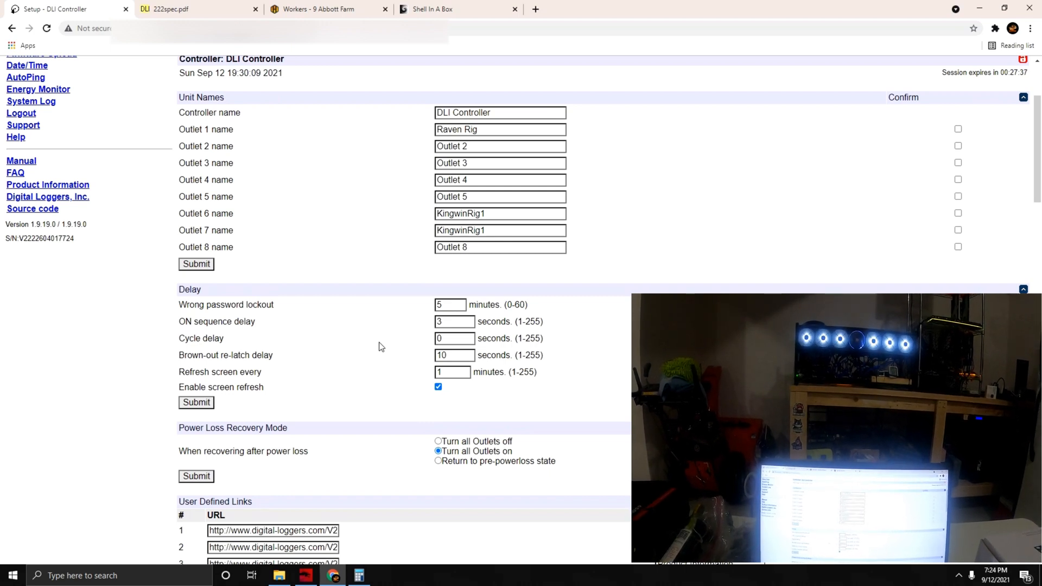
{"action": "mouse_move", "coordinate": [266, 348]}
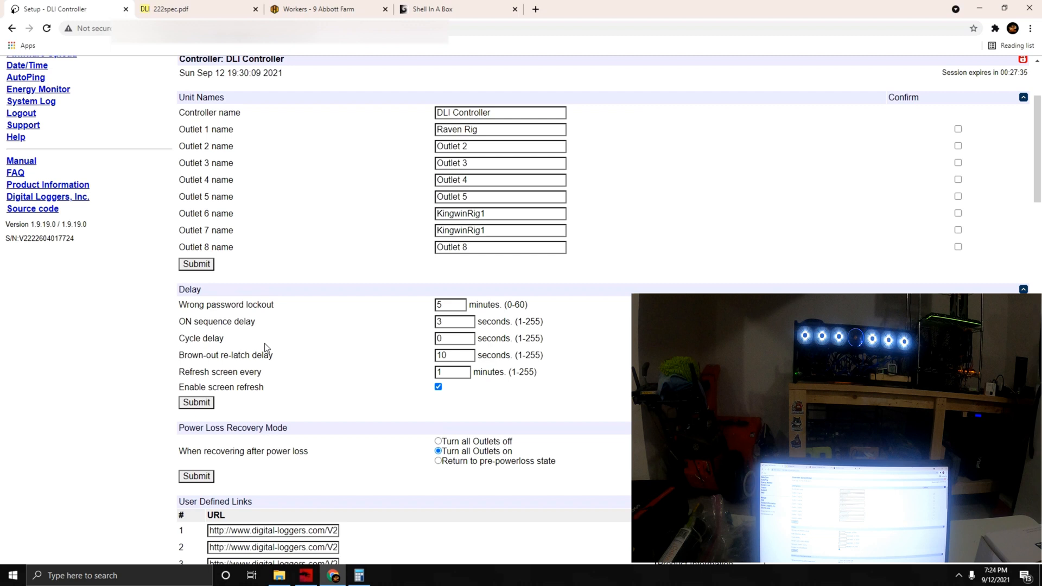
{"action": "mouse_move", "coordinate": [250, 373]}
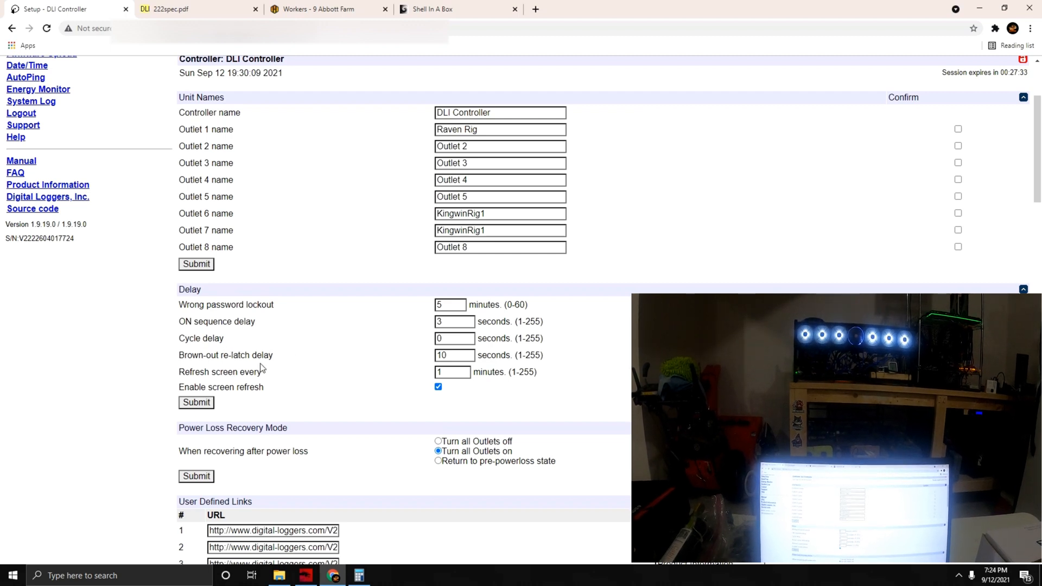
{"action": "scroll", "scroll_direction": "down", "scroll_amount": 3}
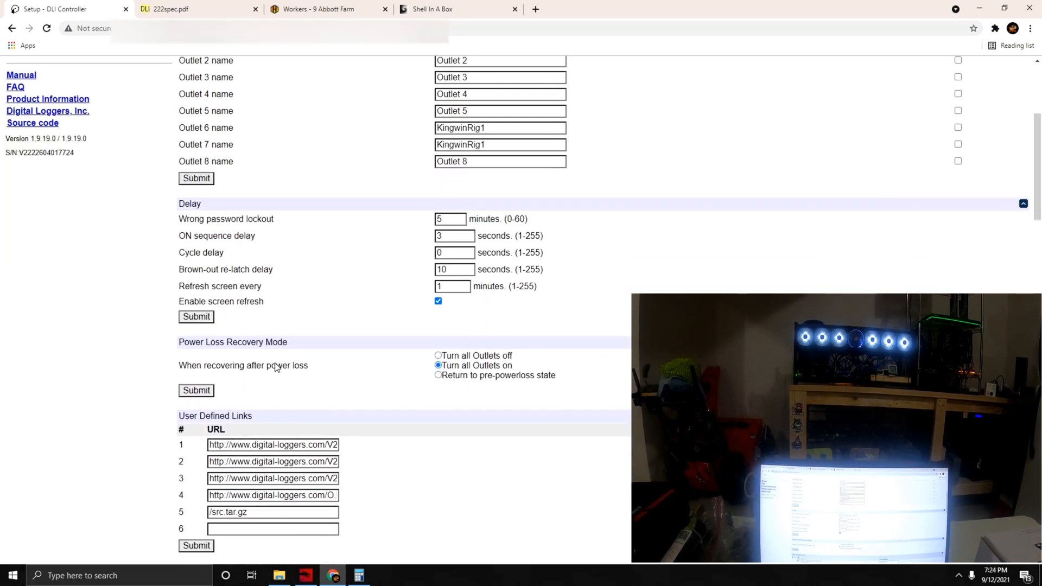
{"action": "scroll", "scroll_direction": "down", "scroll_amount": 3}
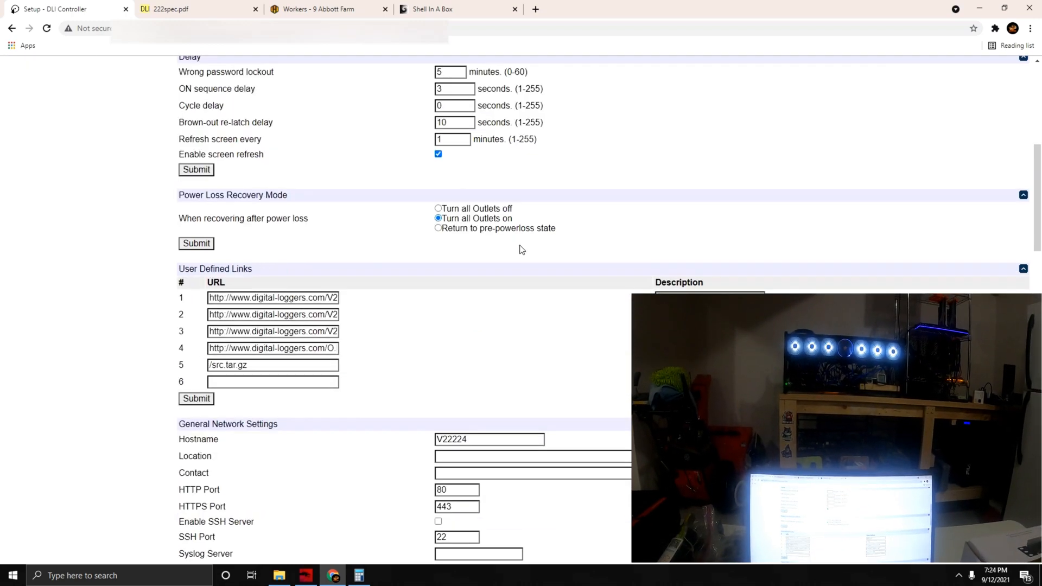
{"action": "scroll", "scroll_direction": "down", "scroll_amount": 3}
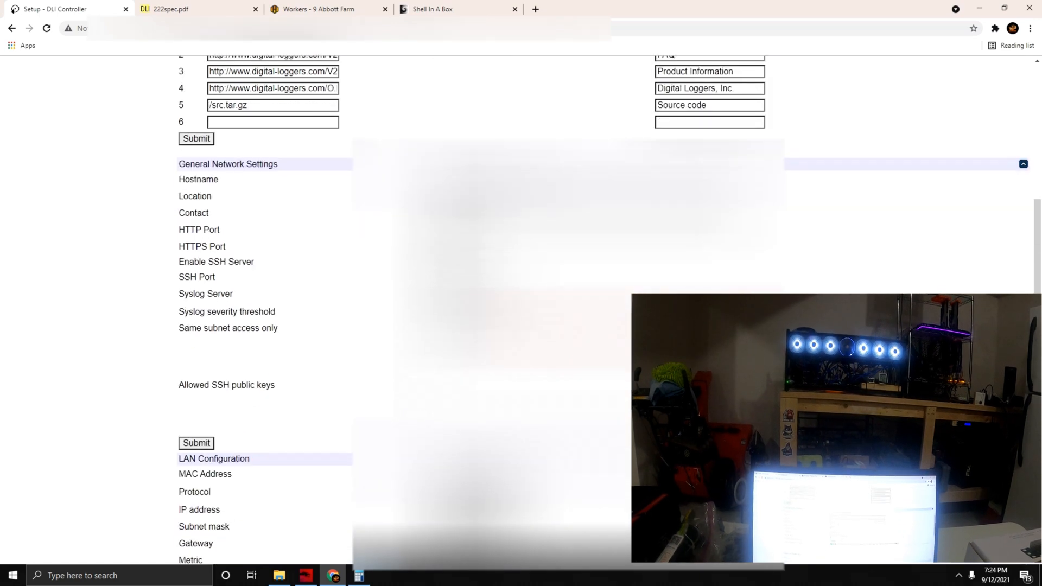
{"action": "scroll", "scroll_direction": "down", "scroll_amount": 3}
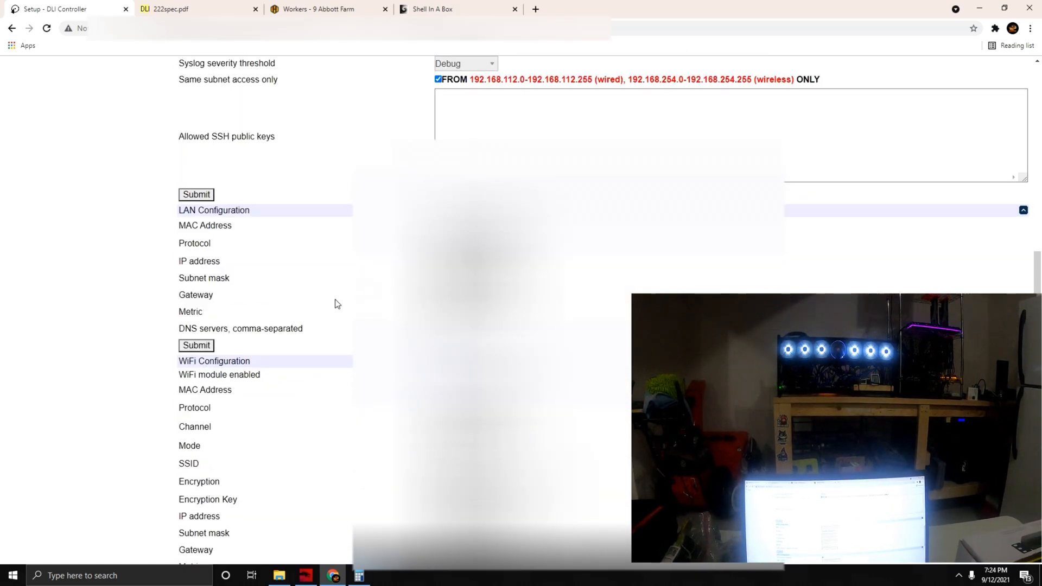
{"action": "scroll", "scroll_direction": "down", "scroll_amount": 3}
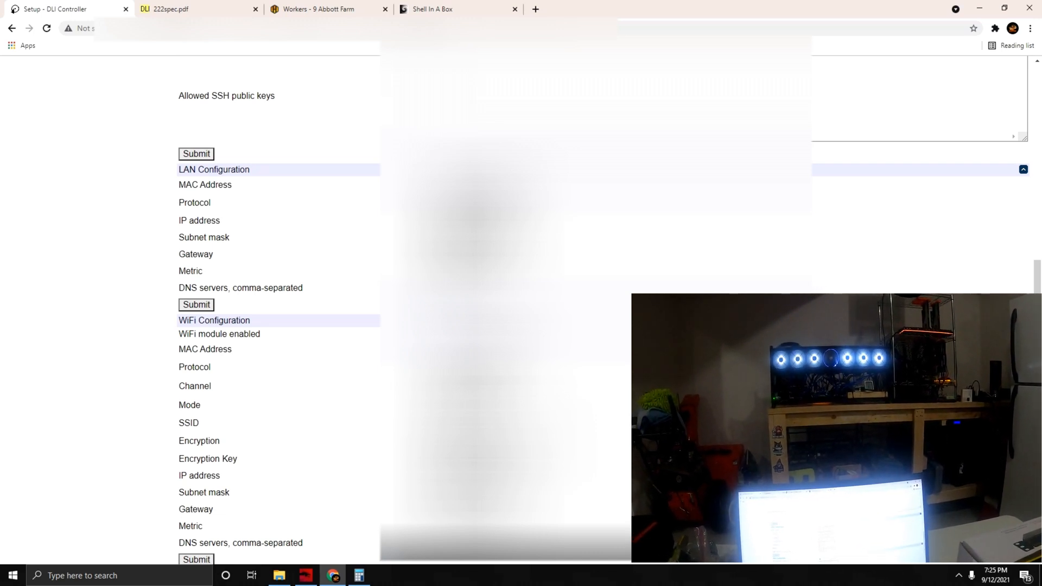
{"action": "scroll", "scroll_direction": "down", "scroll_amount": 3}
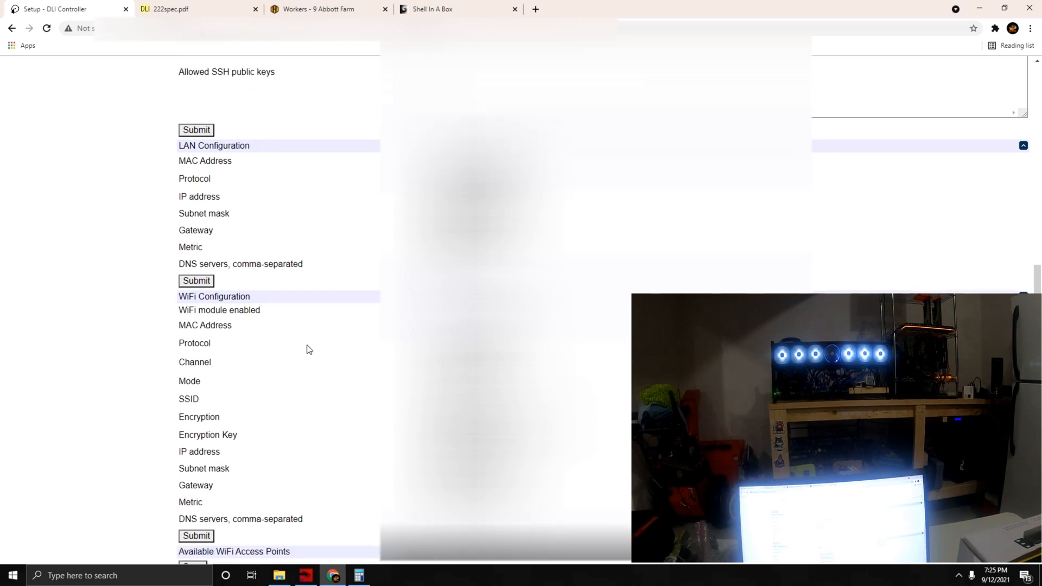
{"action": "scroll", "scroll_direction": "down", "scroll_amount": 3}
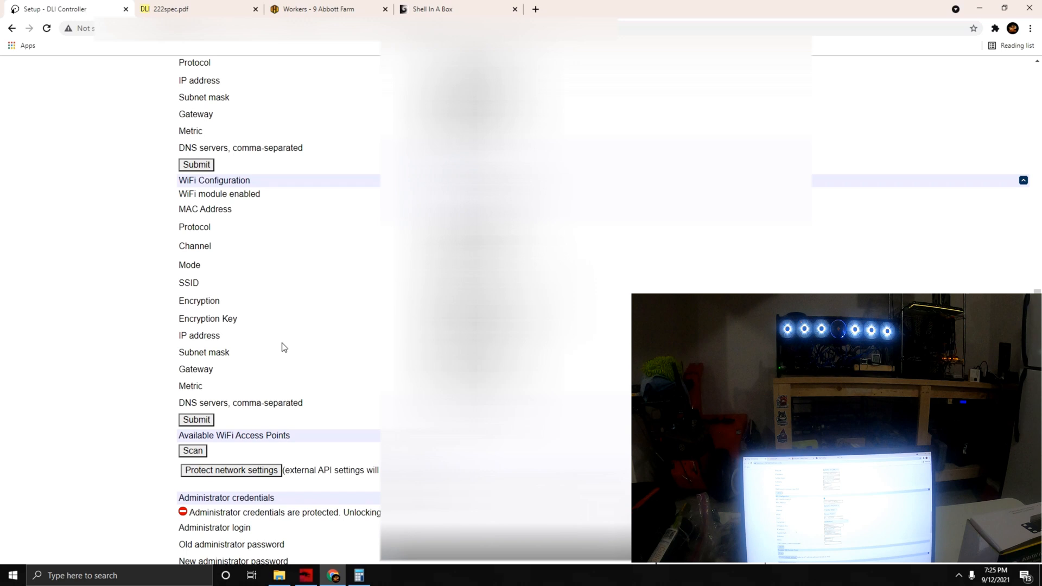
{"action": "scroll", "scroll_direction": "down", "scroll_amount": 3}
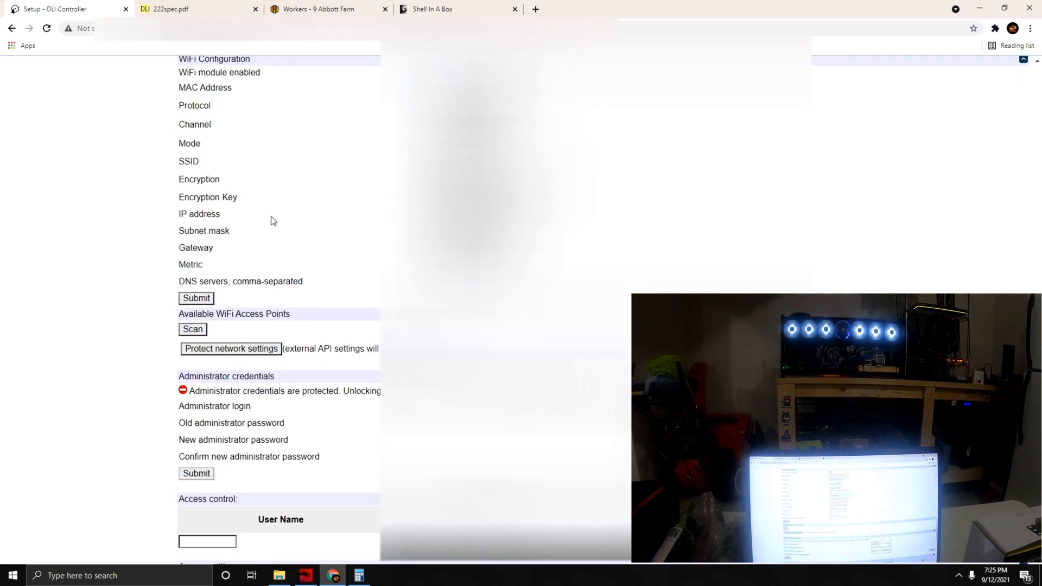
{"action": "scroll", "scroll_direction": "down", "scroll_amount": 3}
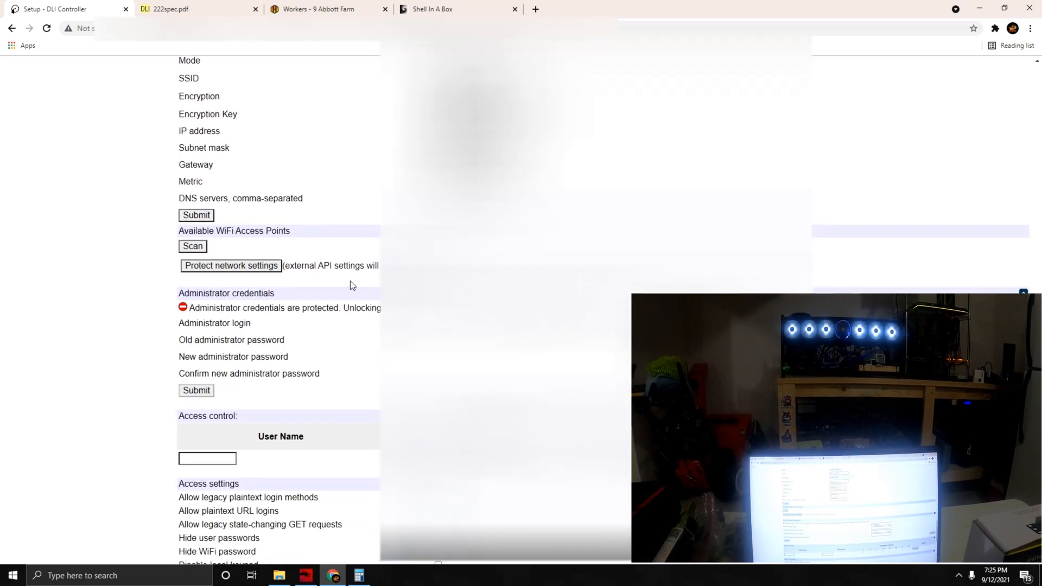
{"action": "scroll", "scroll_direction": "down", "scroll_amount": 3}
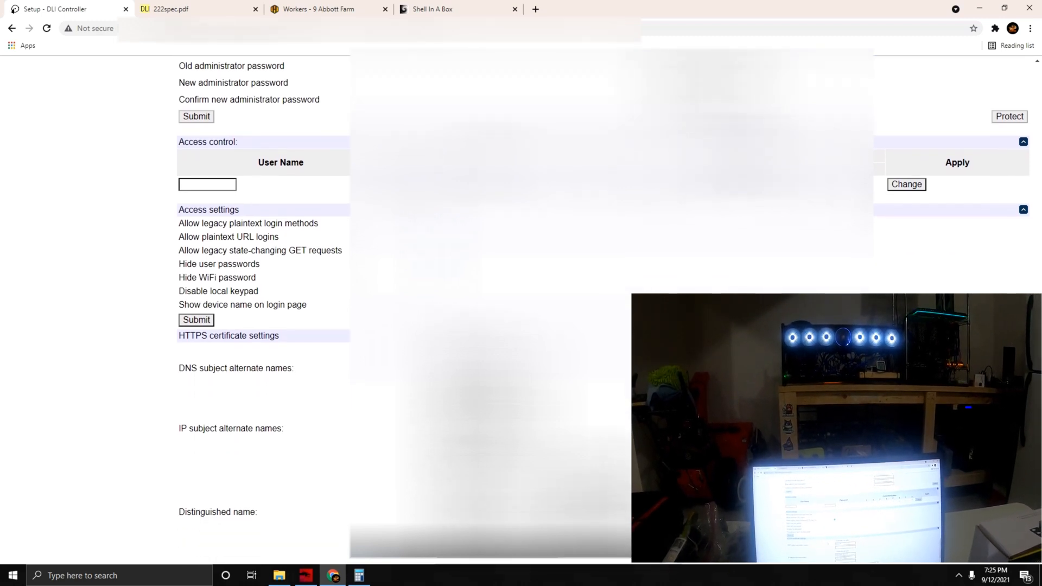
{"action": "scroll", "scroll_direction": "down", "scroll_amount": 3}
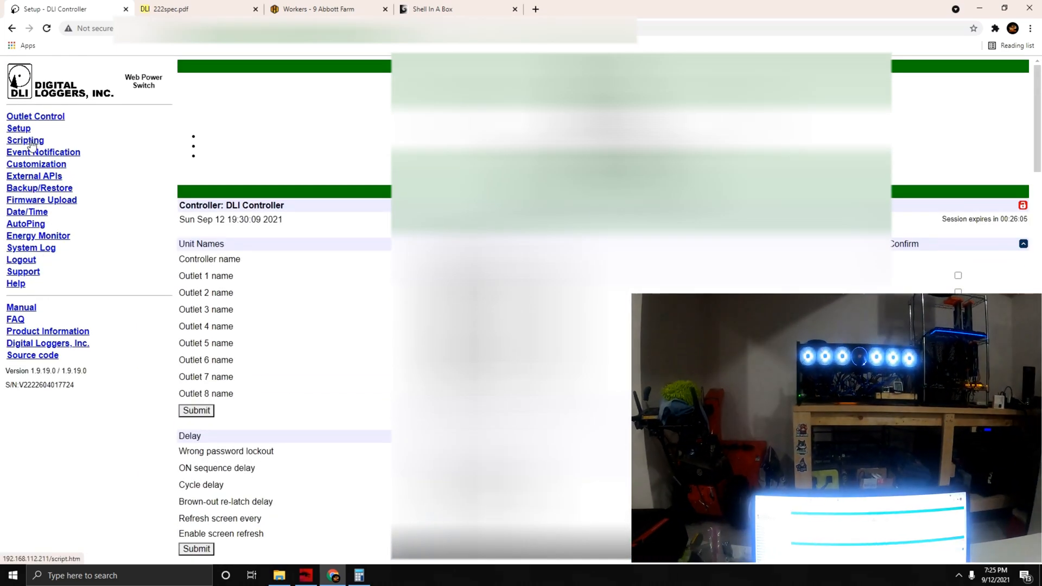
Step: Look over the Event Notification settings and the Customization page
{"action": "left_click", "coordinate": [44, 152]}
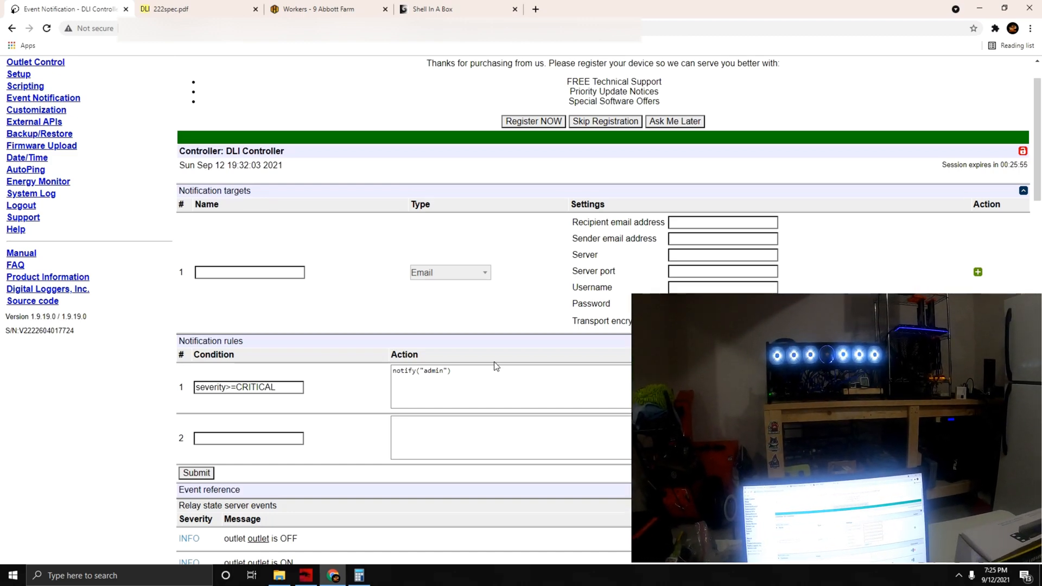
{"action": "scroll", "scroll_direction": "down", "scroll_amount": 3}
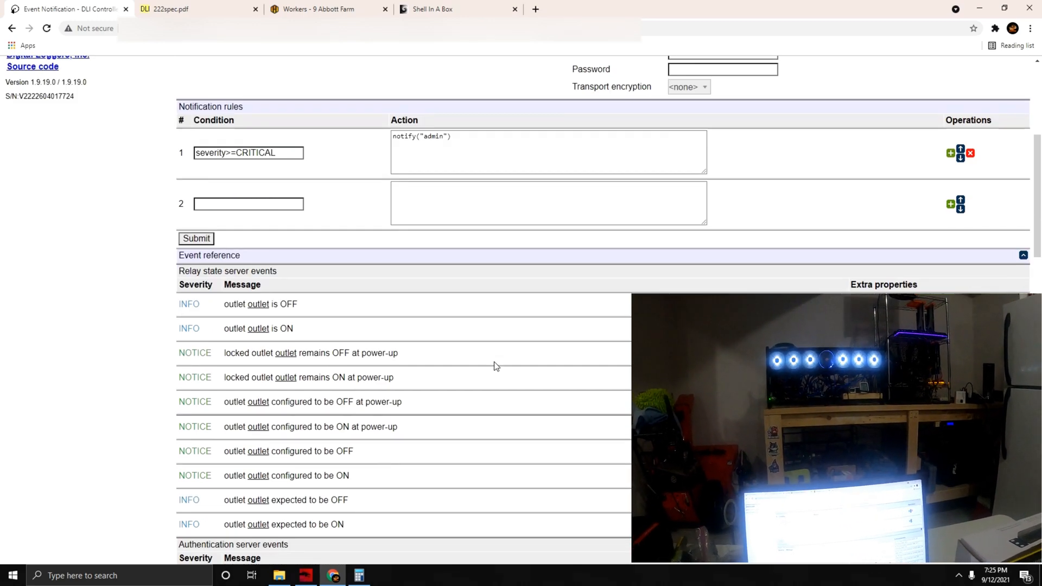
{"action": "scroll", "scroll_direction": "down", "scroll_amount": 3}
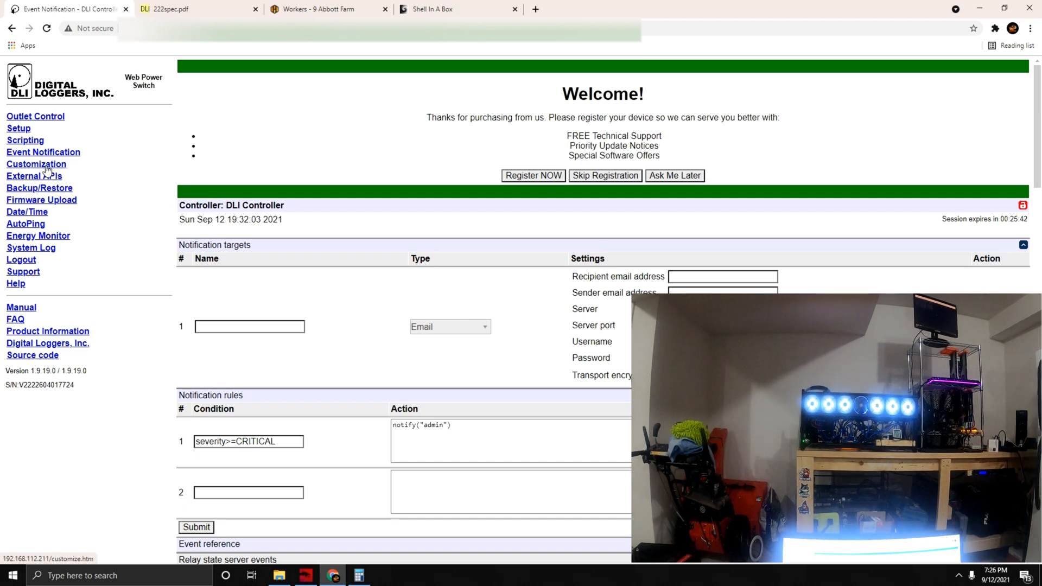
{"action": "left_click", "coordinate": [36, 164]}
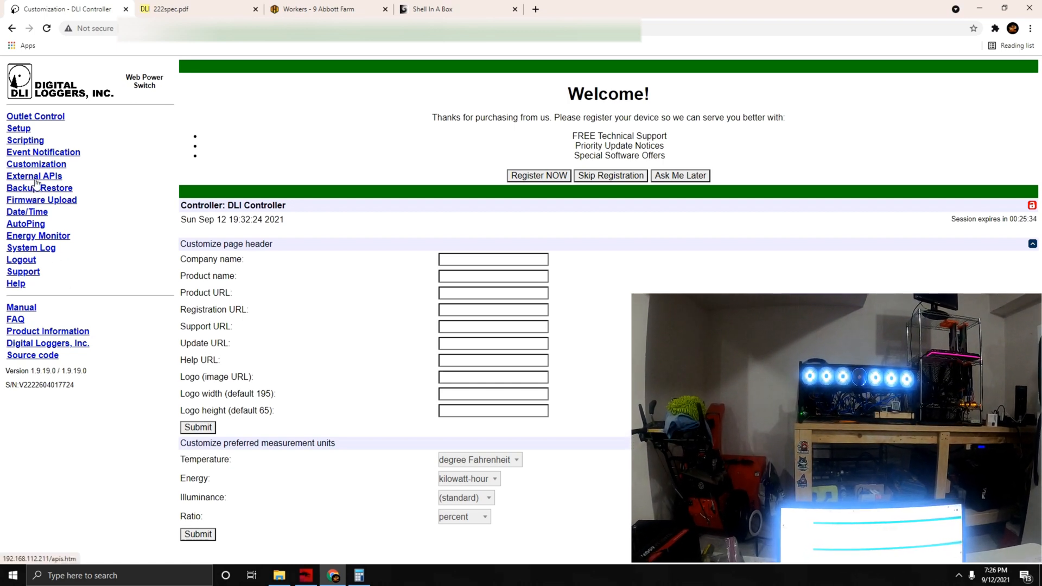
Step: Review the External APIs settings showing the REST-style API enabled
{"action": "left_click", "coordinate": [33, 176]}
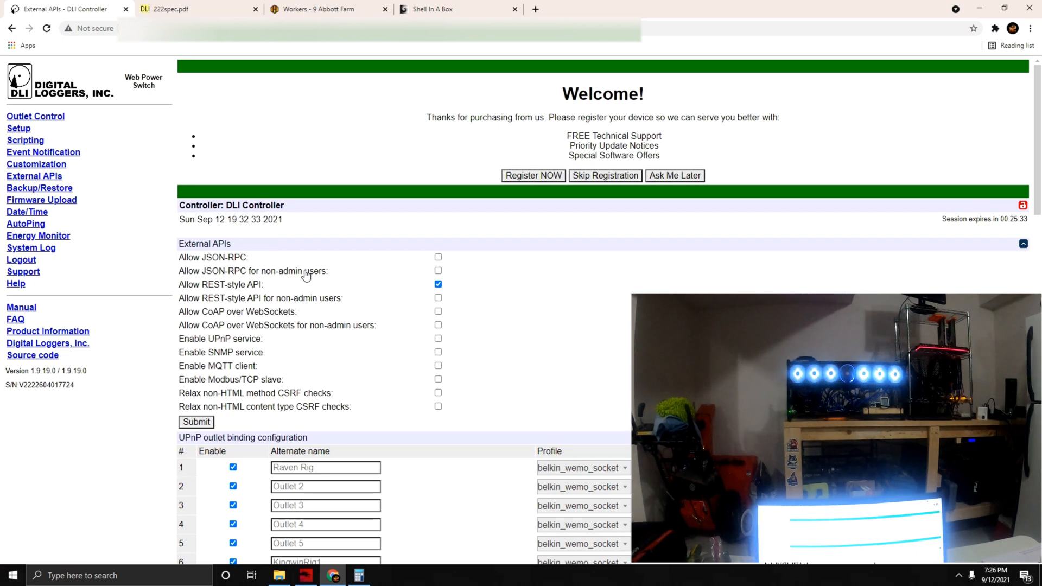
{"action": "scroll", "scroll_direction": "down", "scroll_amount": 3}
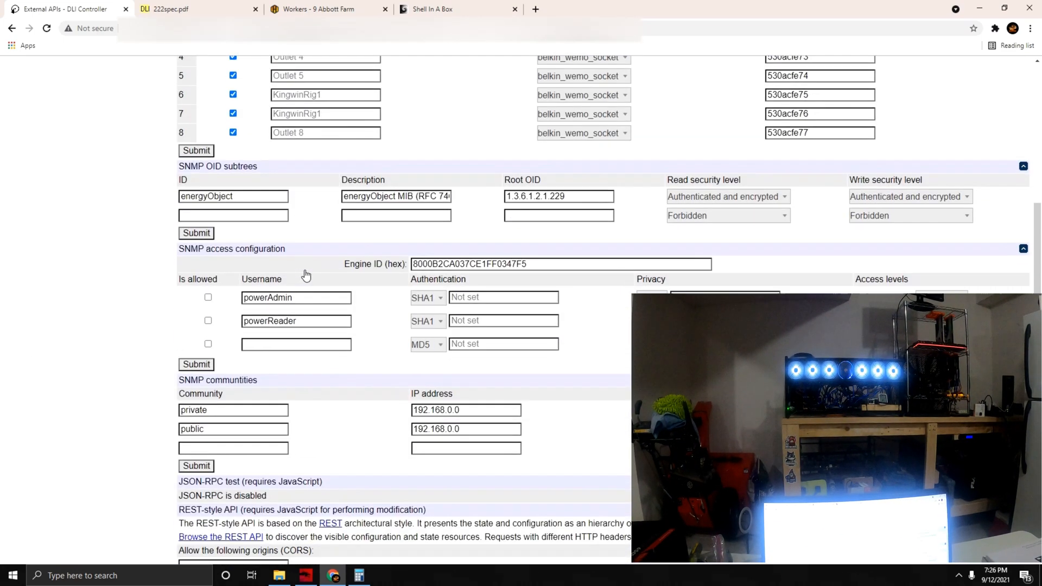
{"action": "scroll", "scroll_direction": "down", "scroll_amount": 3}
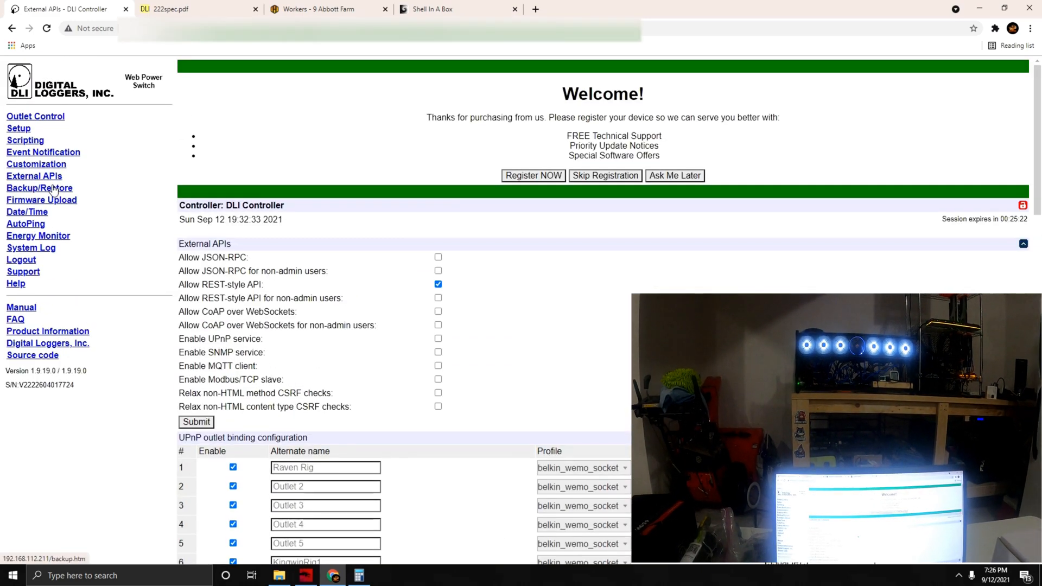
Step: Review the Backup/Restore page's backup object list down to Restore from backup
{"action": "left_click", "coordinate": [30, 188]}
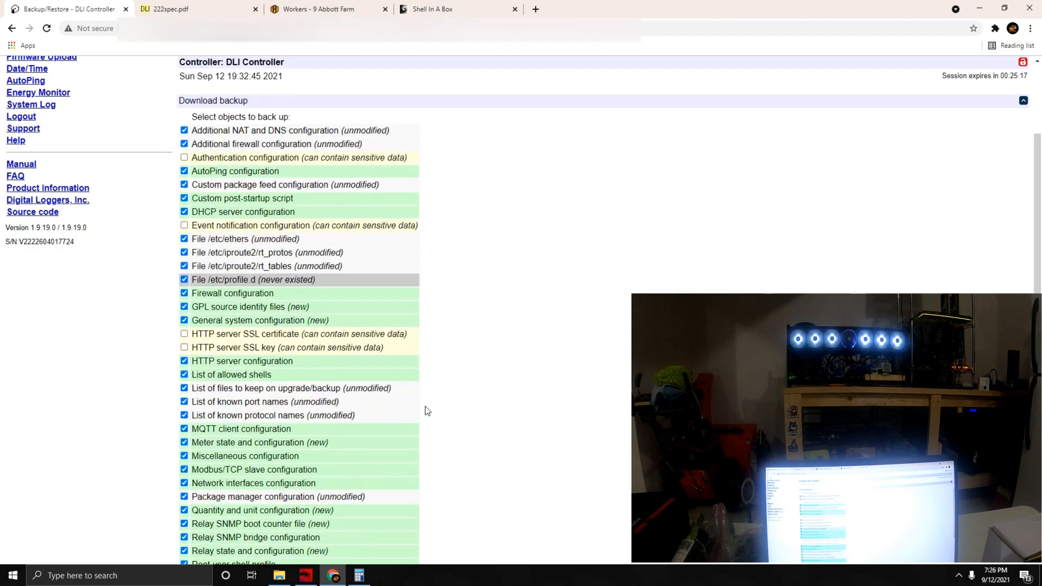
{"action": "scroll", "scroll_direction": "down", "scroll_amount": 3}
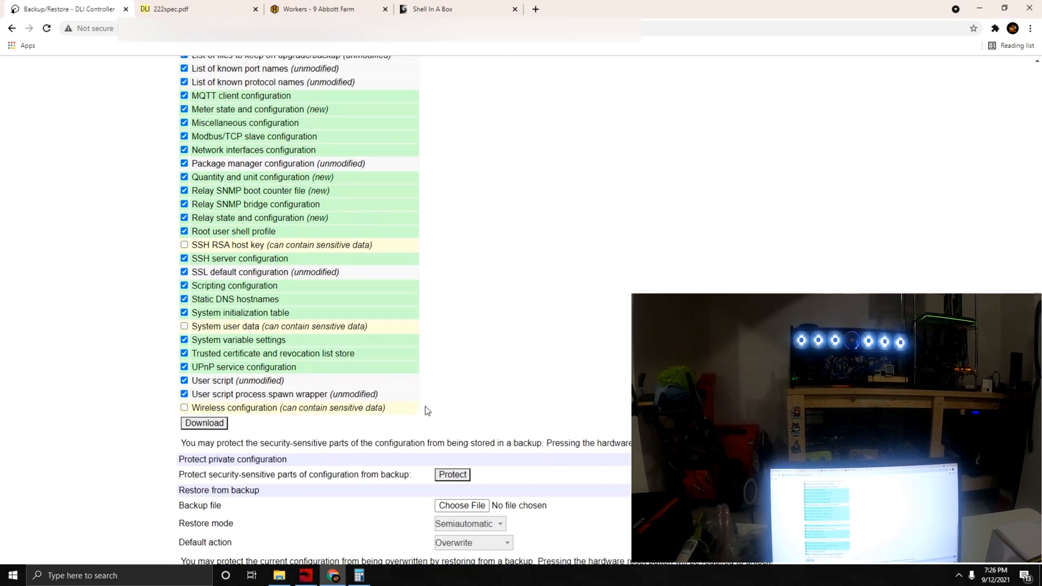
{"action": "scroll", "scroll_direction": "down", "scroll_amount": 3}
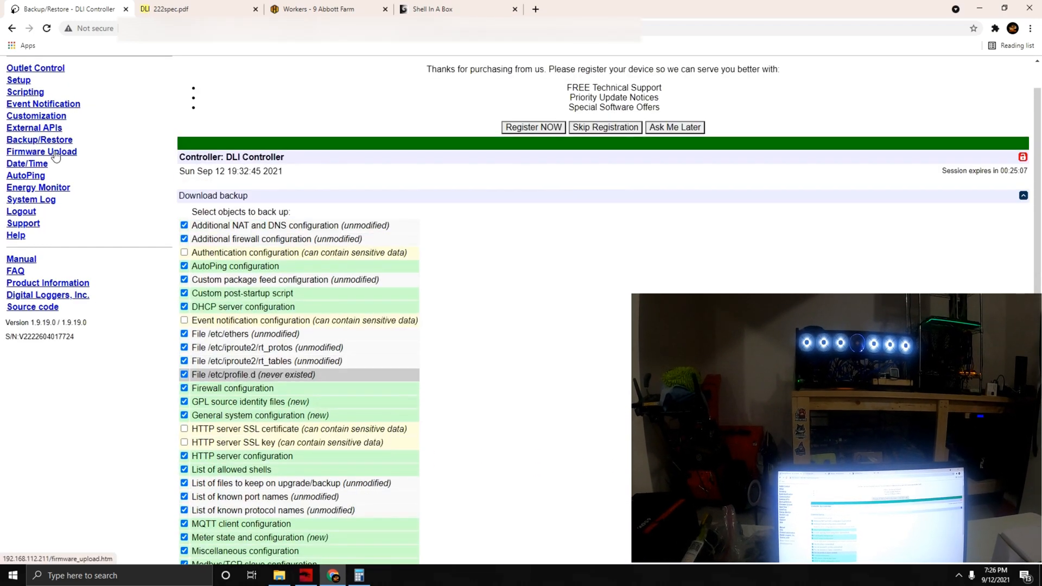
Step: Visit Firmware Upload, Date/Time and AutoPing, then the Energy Monitor temperature and humidity meters
{"action": "left_click", "coordinate": [41, 151]}
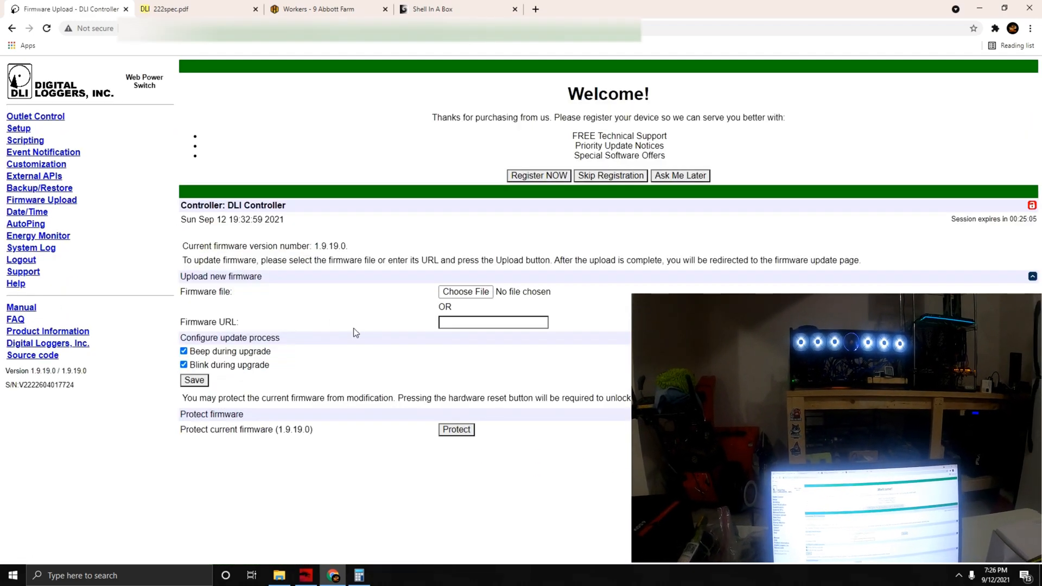
{"action": "mouse_move", "coordinate": [50, 216]}
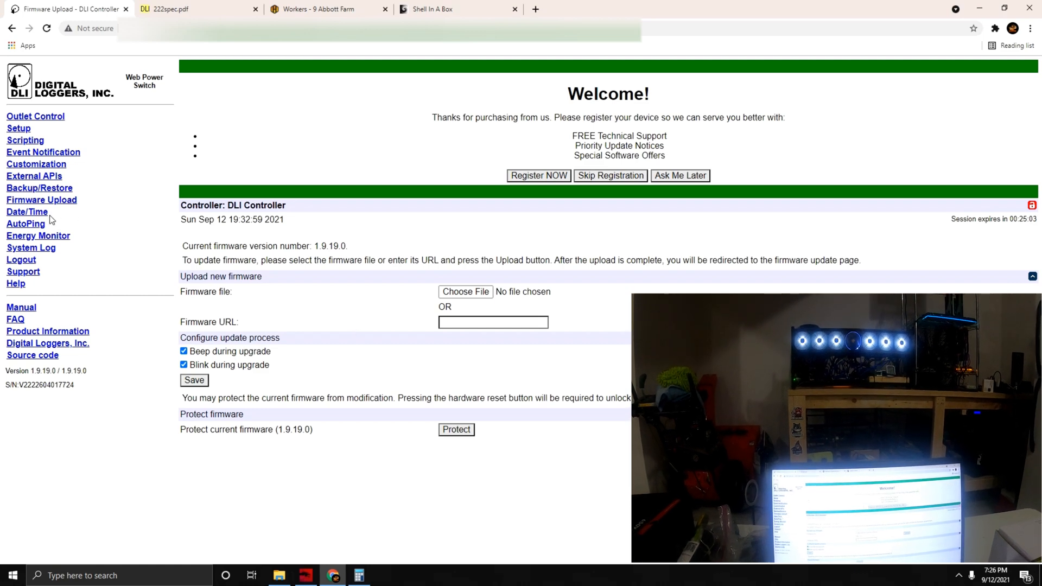
{"action": "left_click", "coordinate": [26, 212]}
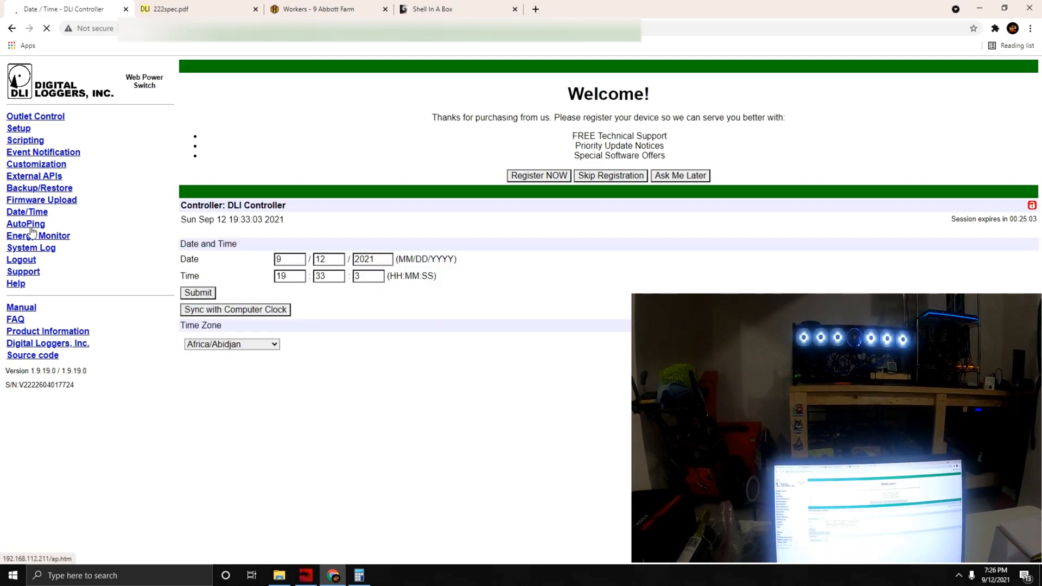
{"action": "left_click", "coordinate": [25, 223]}
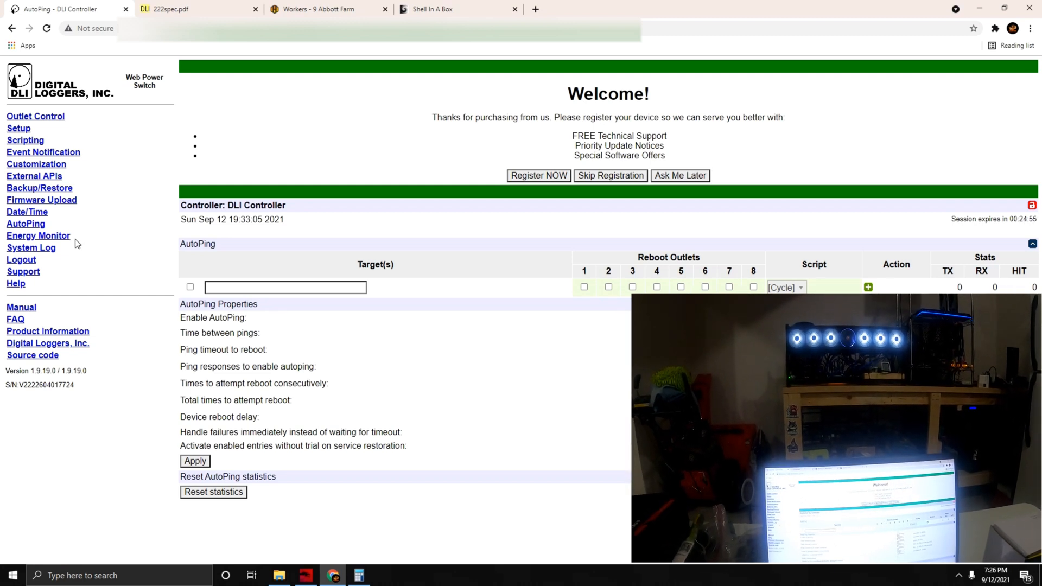
{"action": "left_click", "coordinate": [38, 235]}
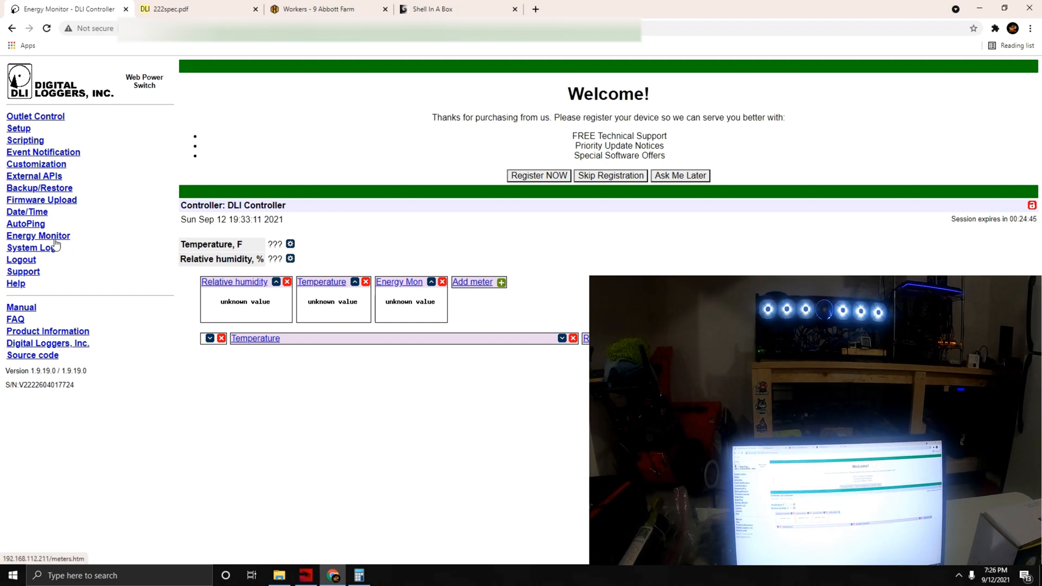
Step: View the System Log entries for the login and outlet 6 and 7 power cycles
{"action": "left_click", "coordinate": [25, 248]}
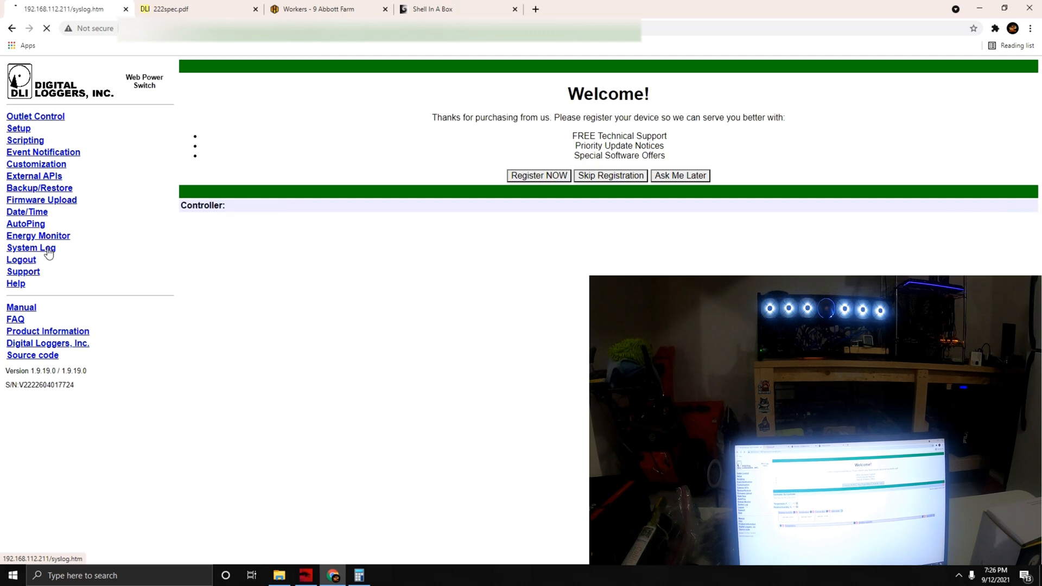
{"action": "left_click", "coordinate": [26, 247]}
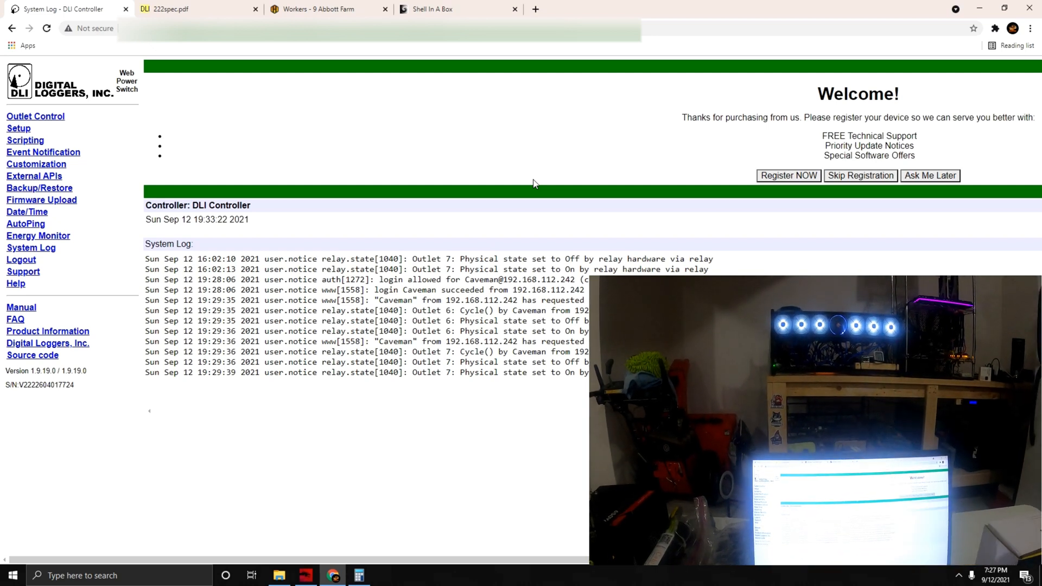
{"action": "mouse_move", "coordinate": [293, 112]}
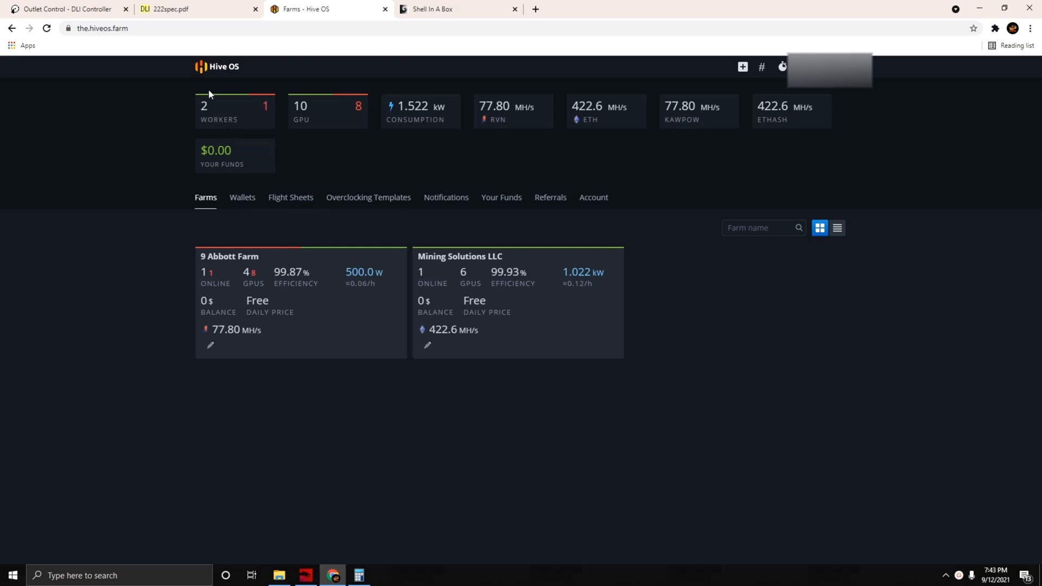
{"action": "mouse_move", "coordinate": [204, 67]}
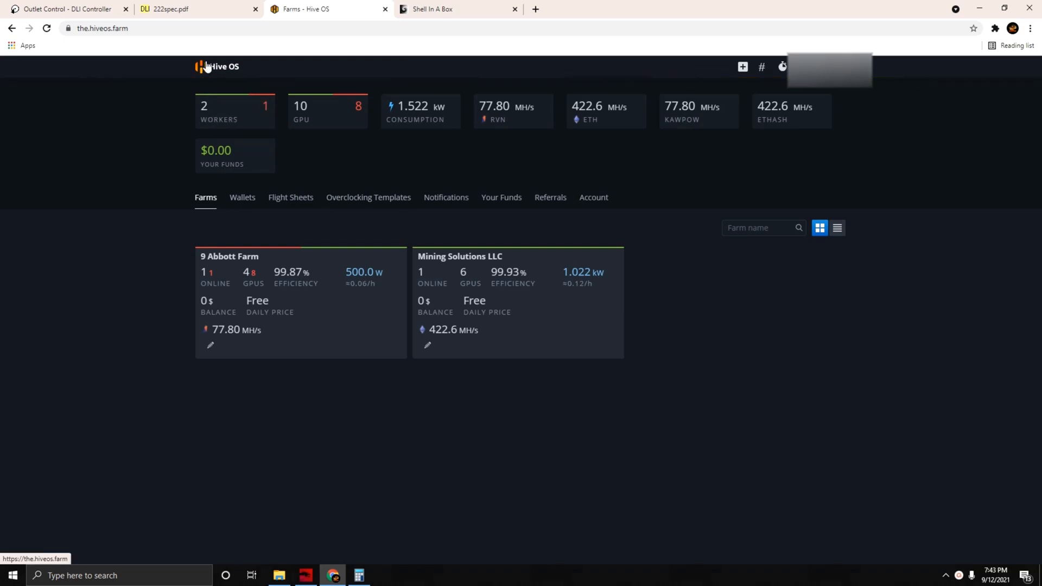
{"action": "left_click", "coordinate": [229, 256]}
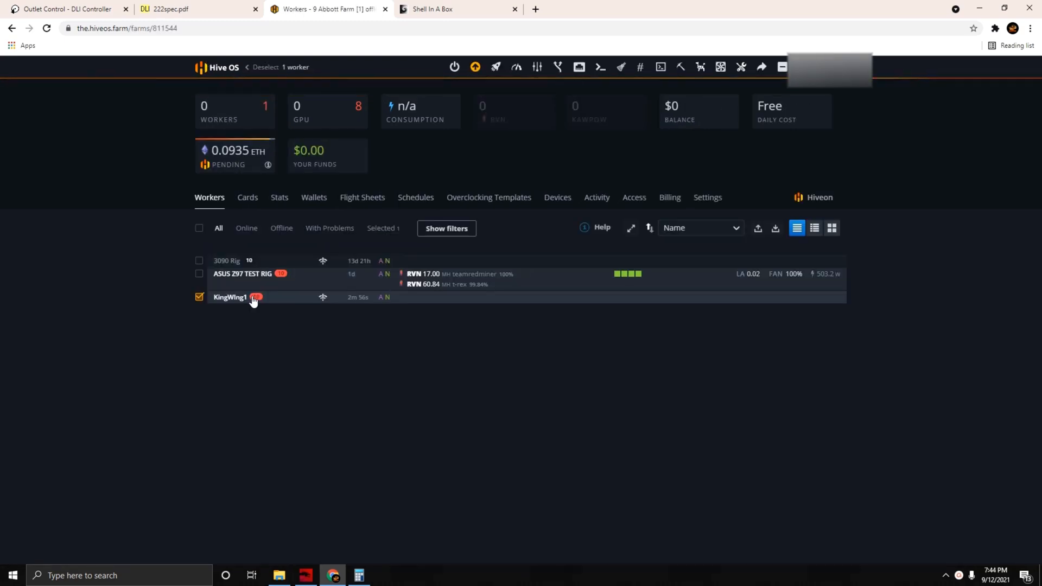
{"action": "mouse_move", "coordinate": [248, 204]}
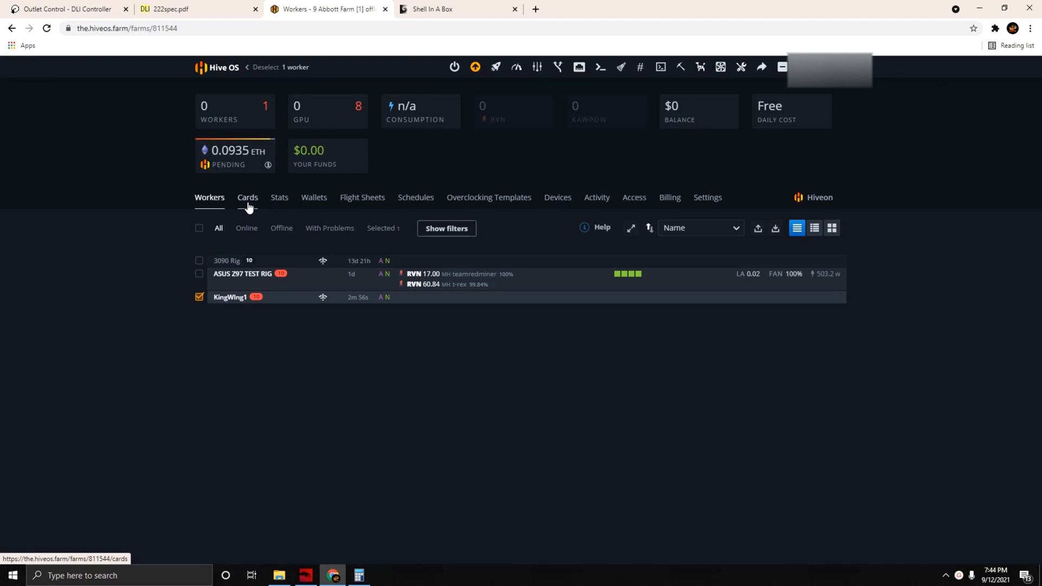
{"action": "mouse_move", "coordinate": [219, 51]}
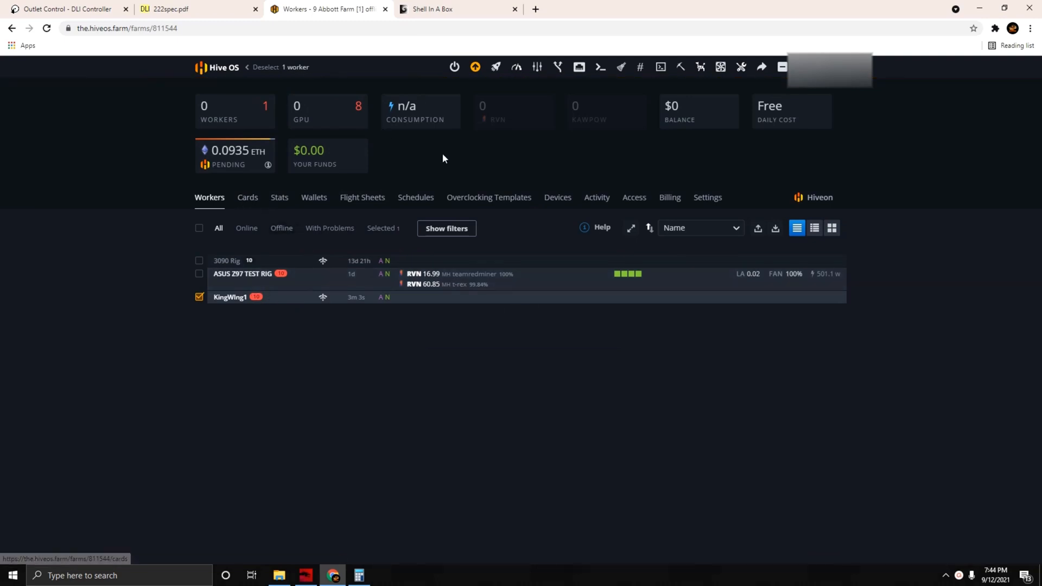
{"action": "left_click", "coordinate": [247, 197]}
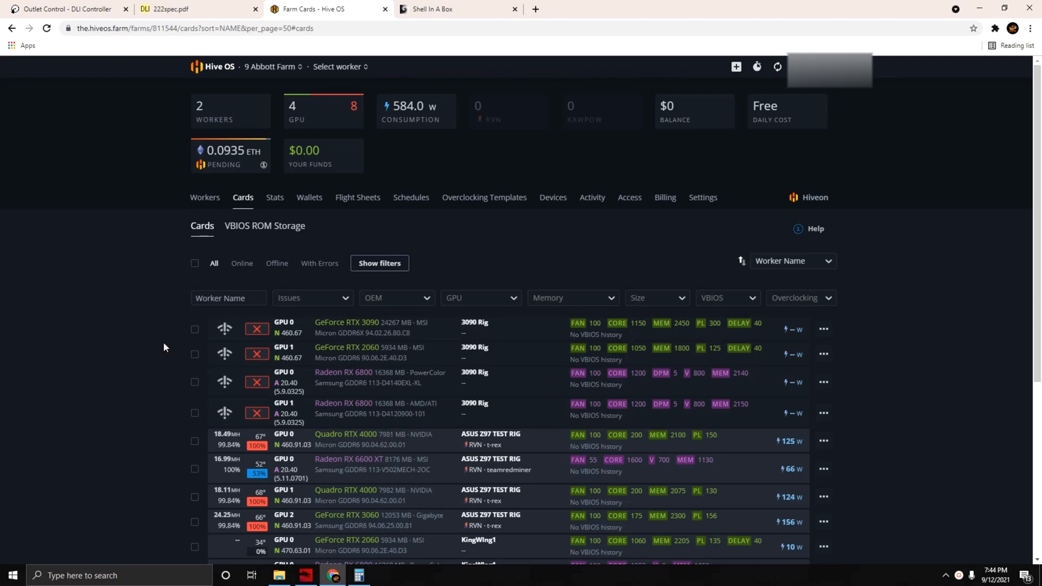
{"action": "scroll", "scroll_direction": "down", "scroll_amount": 3}
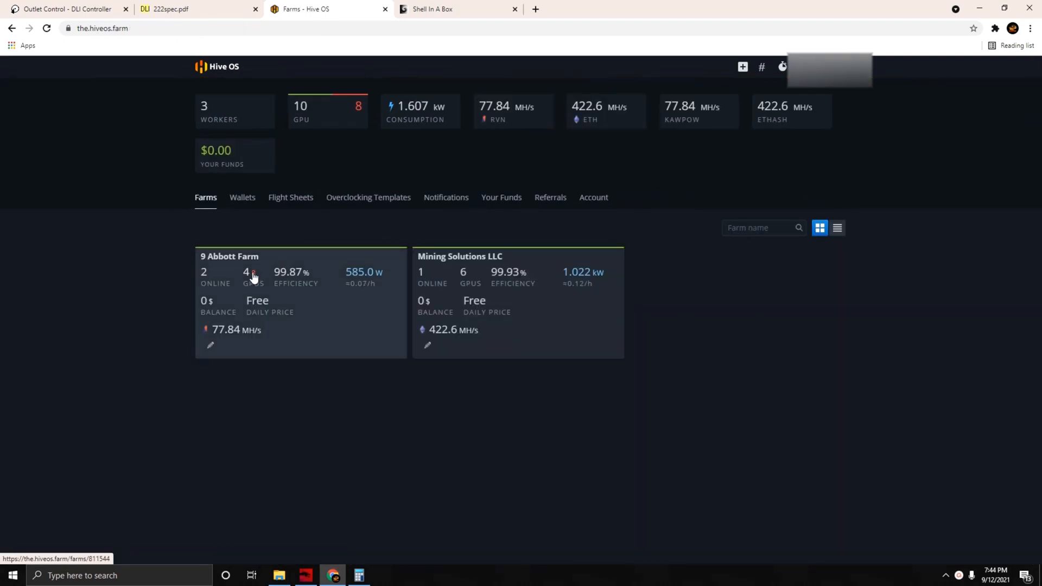
Step: Show the 9 Abbott Farm GPU cards list including the KingWing1 cards
{"action": "left_click", "coordinate": [229, 256]}
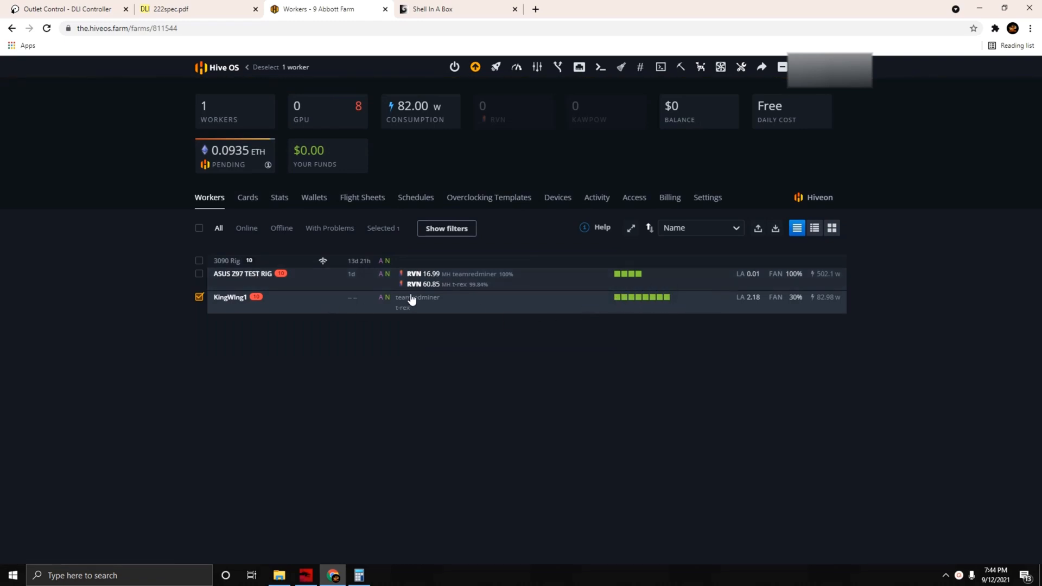
{"action": "mouse_move", "coordinate": [248, 198]}
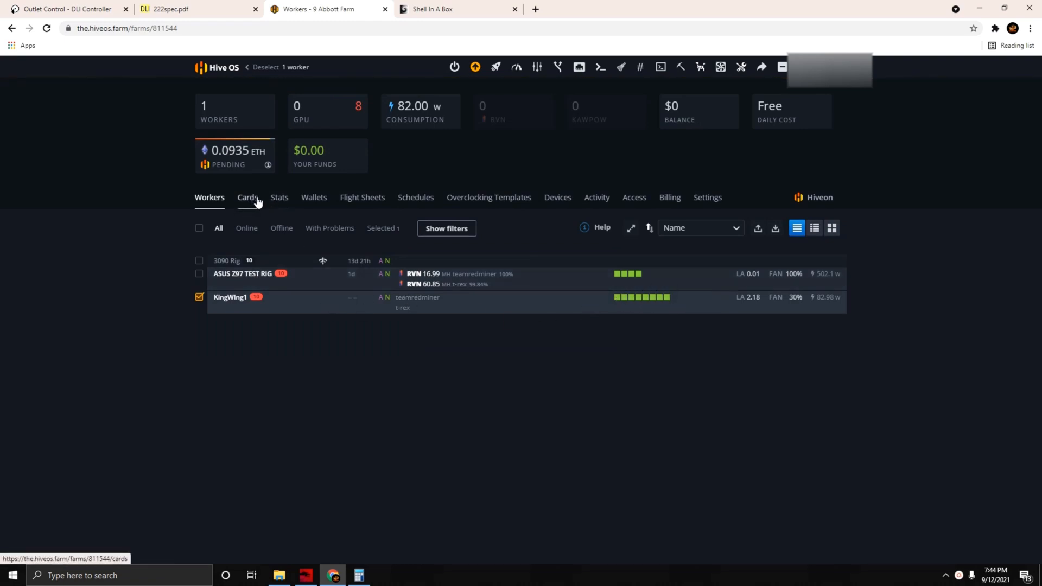
{"action": "left_click", "coordinate": [248, 197]}
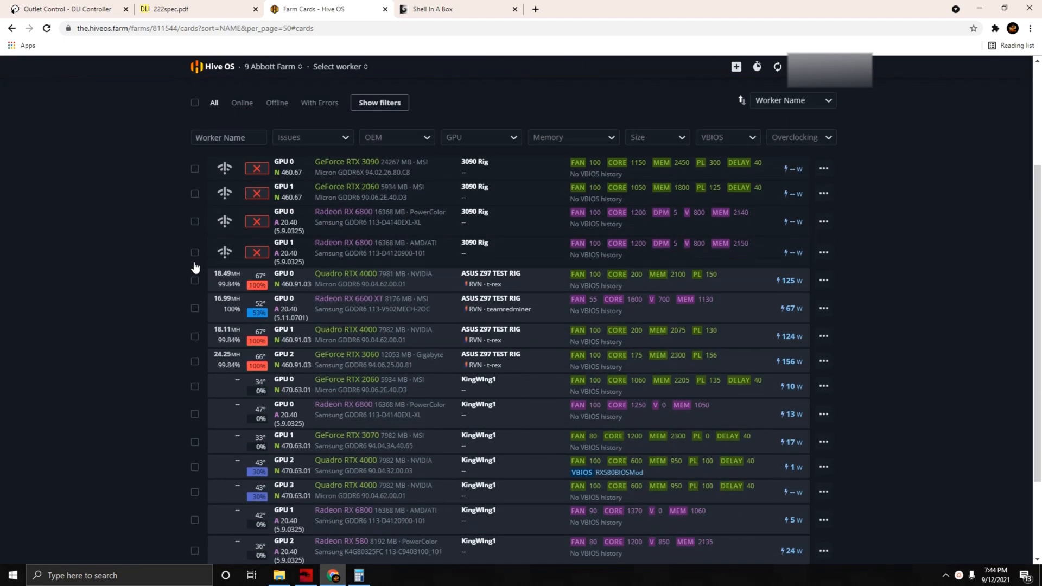
{"action": "scroll", "scroll_direction": "down", "scroll_amount": 3}
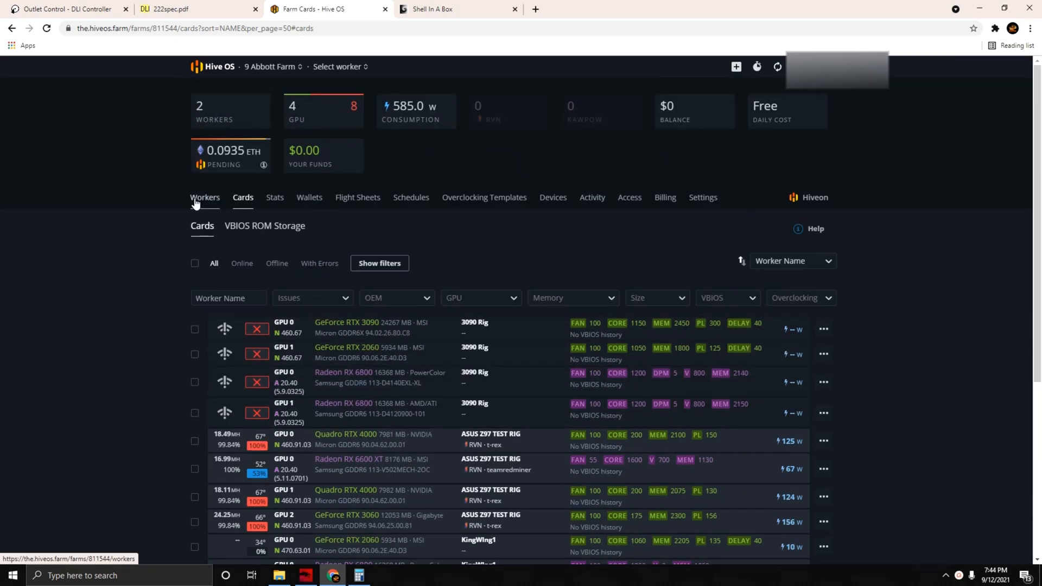
{"action": "mouse_move", "coordinate": [168, 180]}
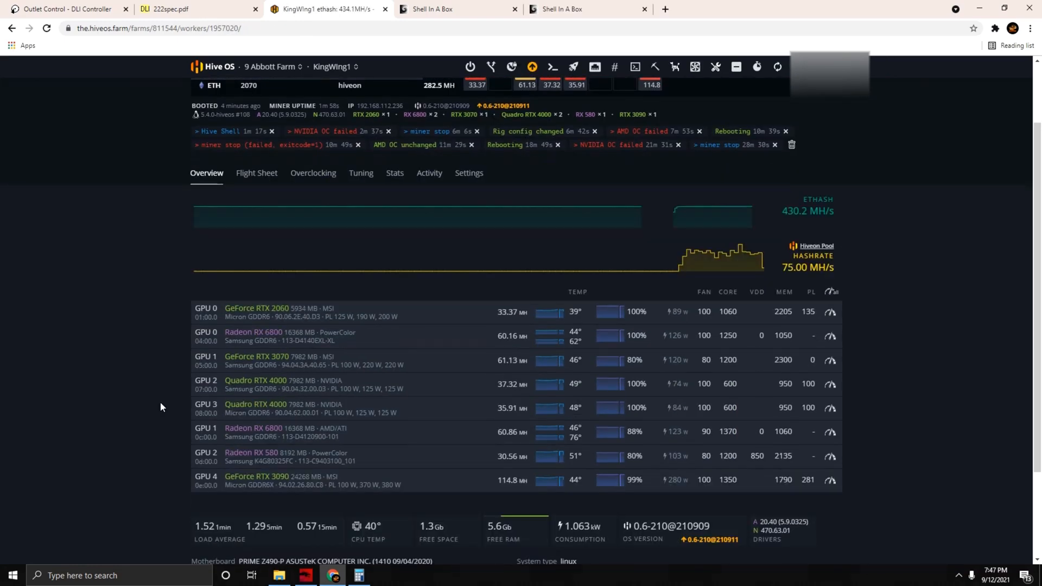
Step: Scroll to KingWing1's GPU overview table showing all eight GPUs hashing
{"action": "scroll", "scroll_direction": "down", "scroll_amount": 3}
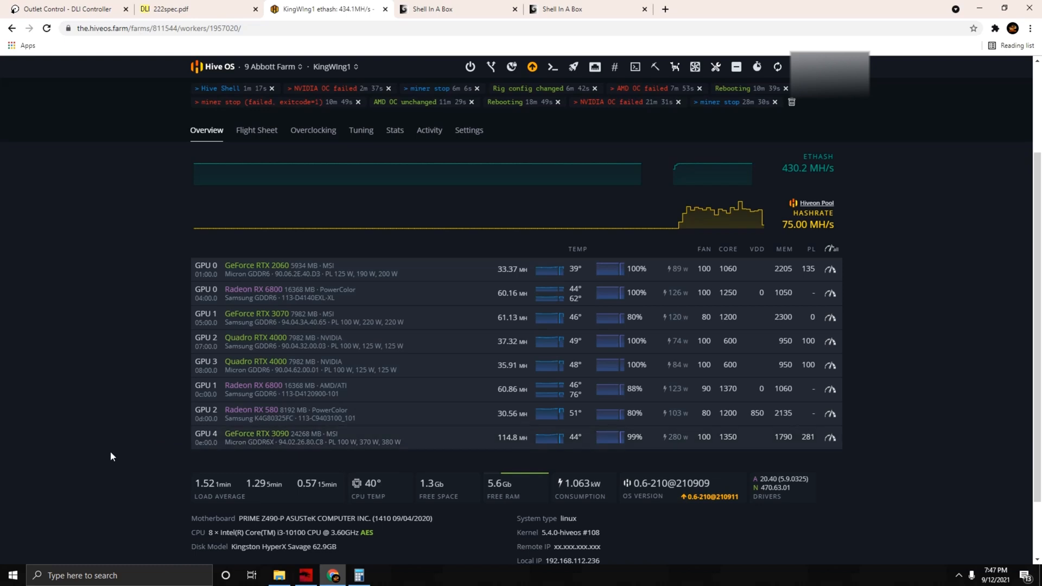
{"action": "mouse_move", "coordinate": [258, 453]}
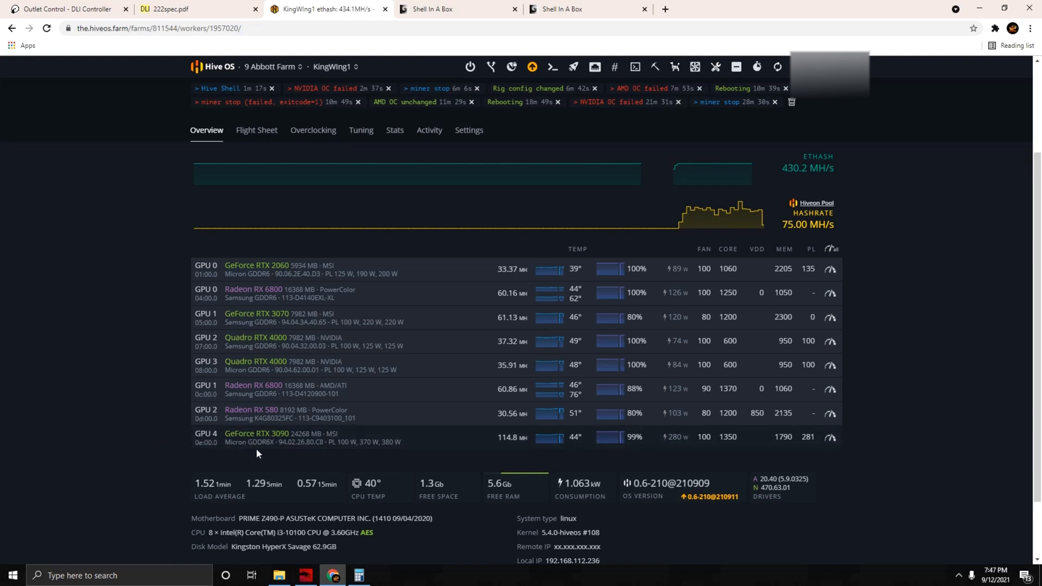
{"action": "mouse_move", "coordinate": [213, 461]}
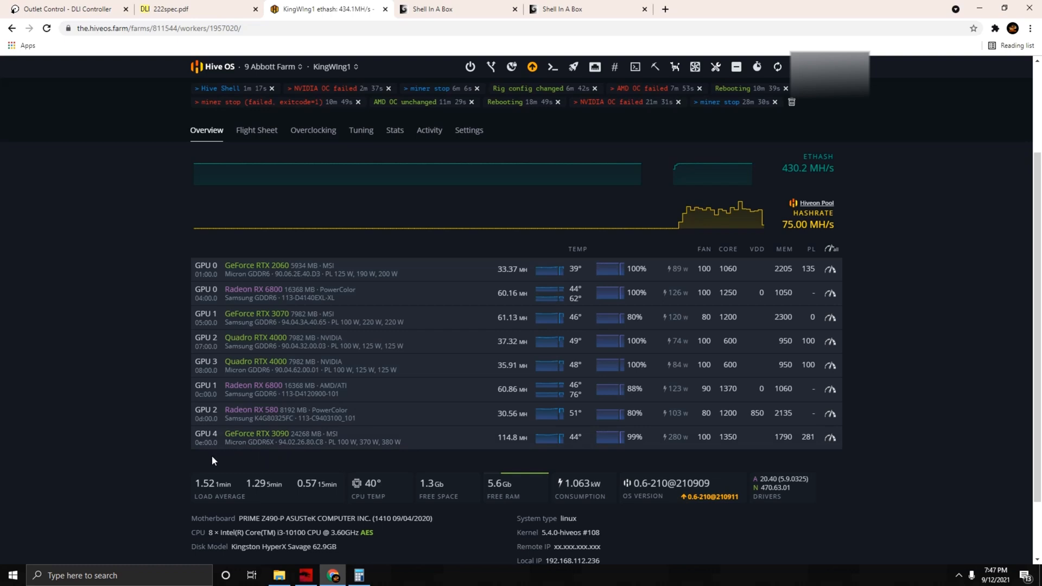
{"action": "mouse_move", "coordinate": [144, 458]}
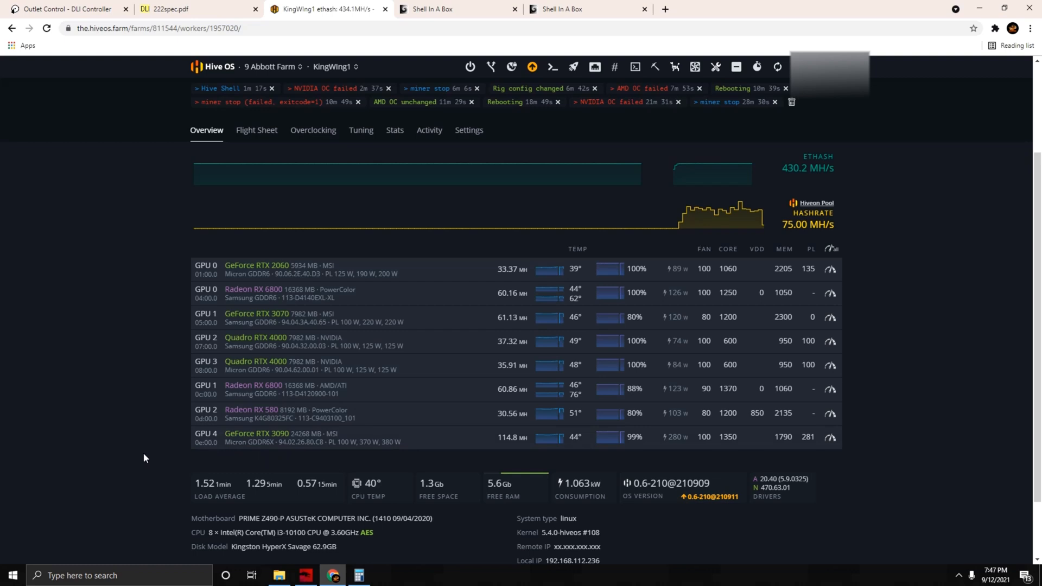
{"action": "mouse_move", "coordinate": [240, 443]}
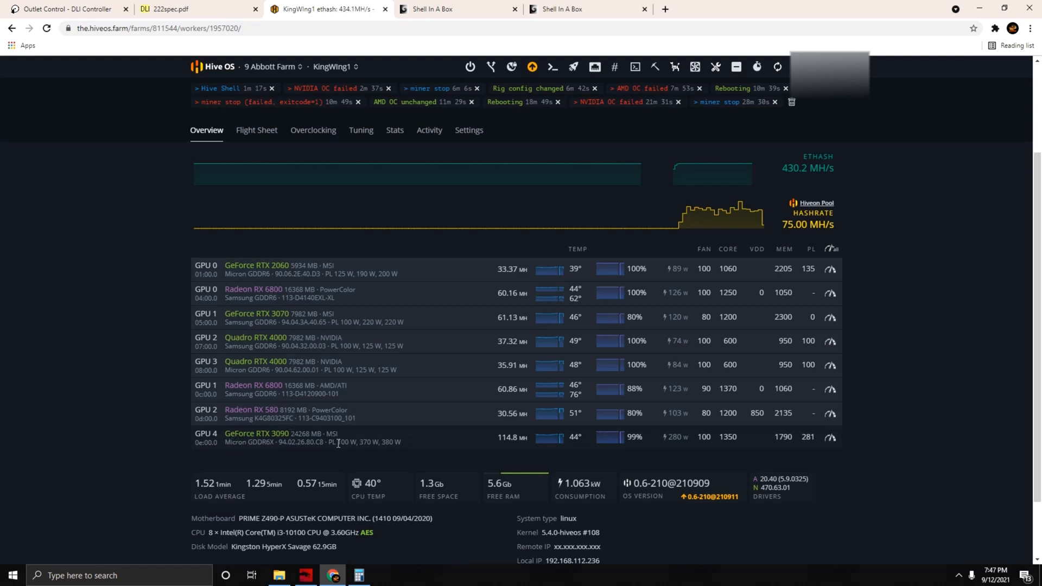
{"action": "mouse_move", "coordinate": [278, 469]}
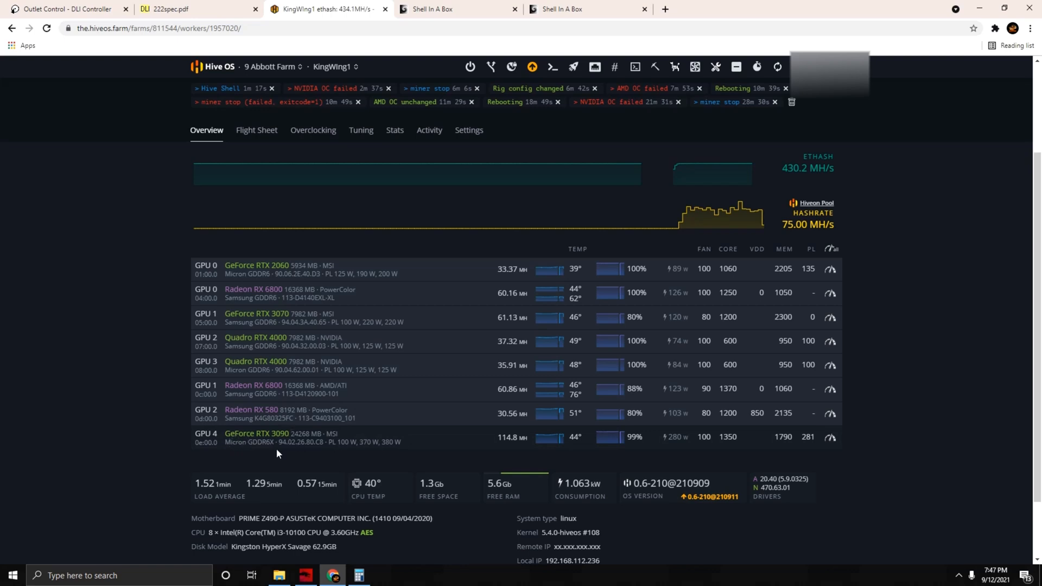